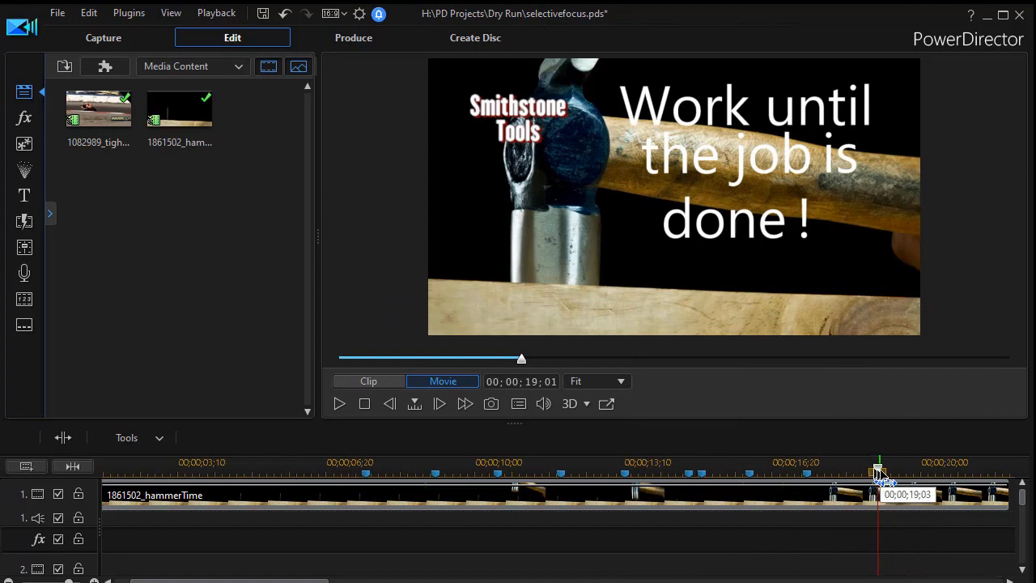
Step: Move back in the hammer clip and show the NewBlue Video Essentials effects library
click(303, 469)
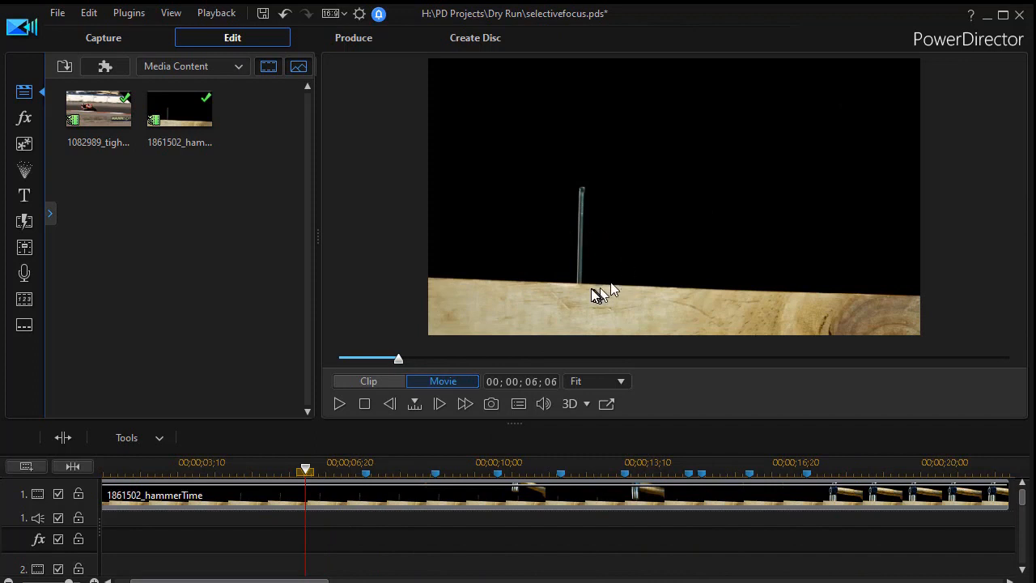
mouse_move(571, 315)
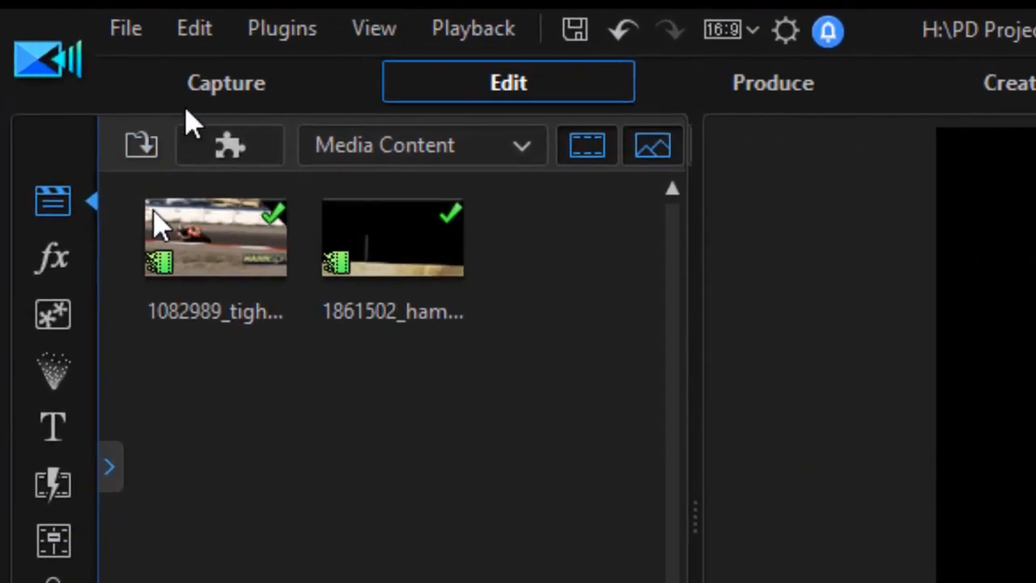
mouse_move(52, 258)
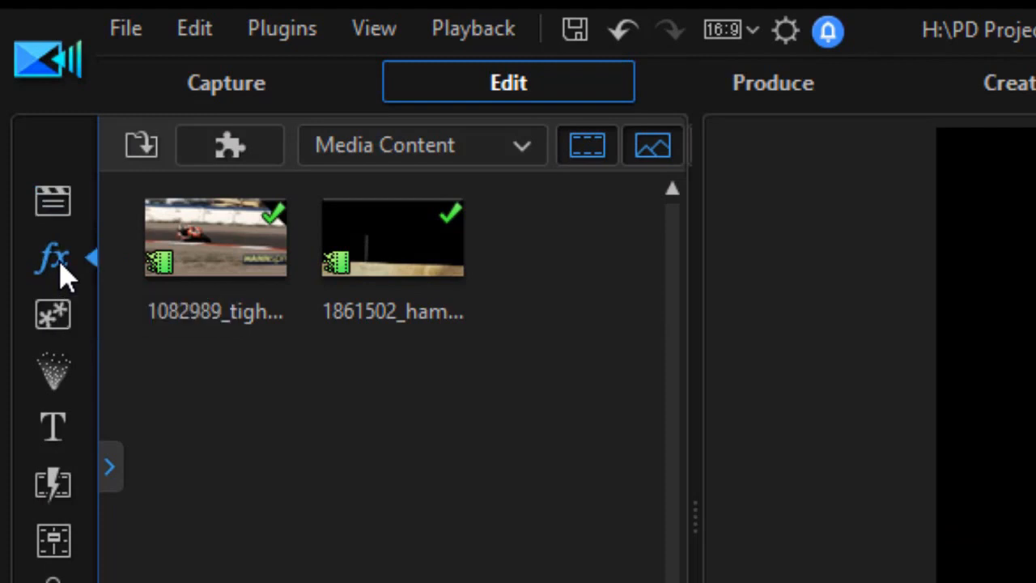
click(421, 145)
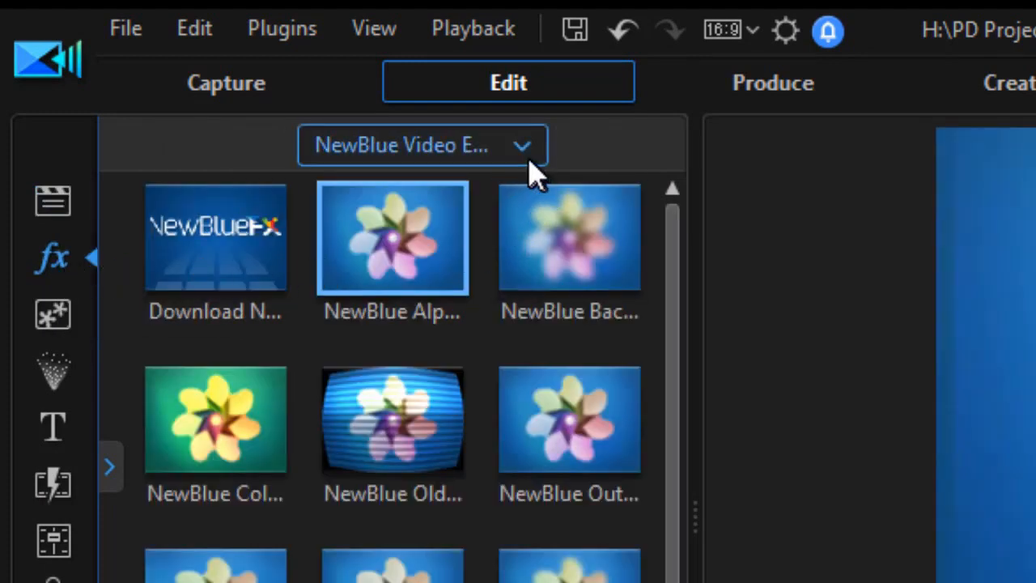
mouse_move(486, 166)
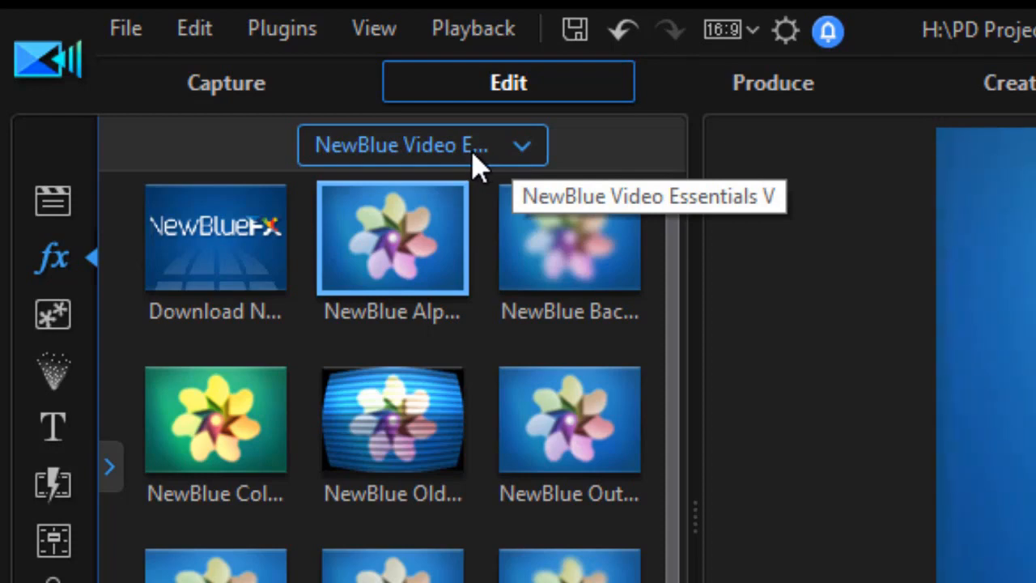
mouse_move(364, 170)
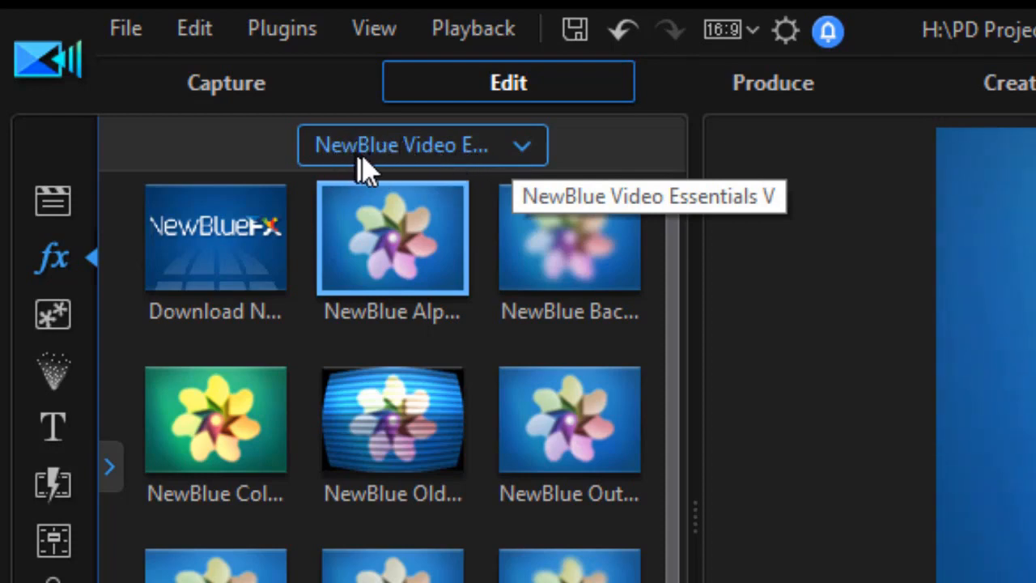
mouse_move(470, 170)
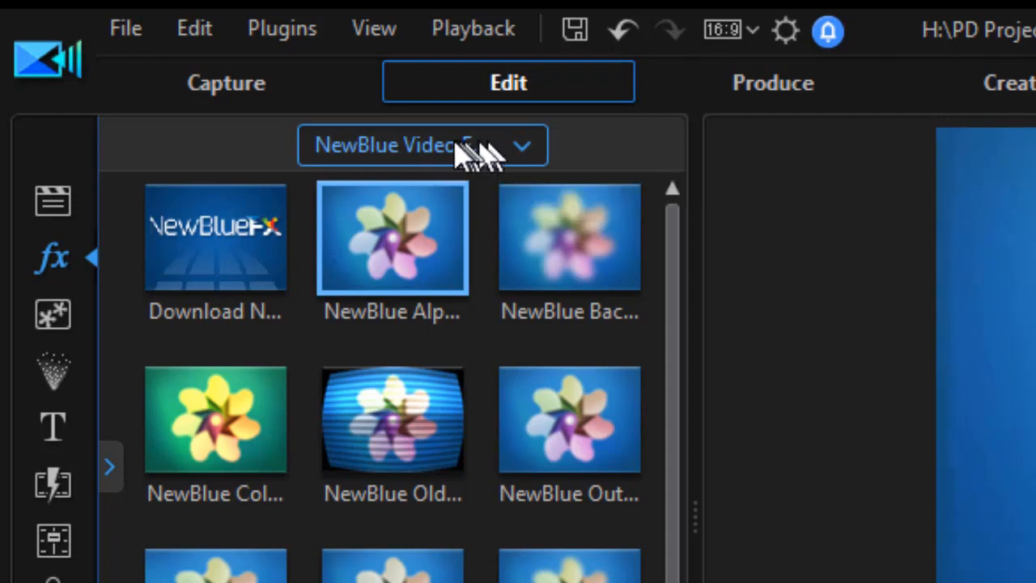
mouse_move(473, 158)
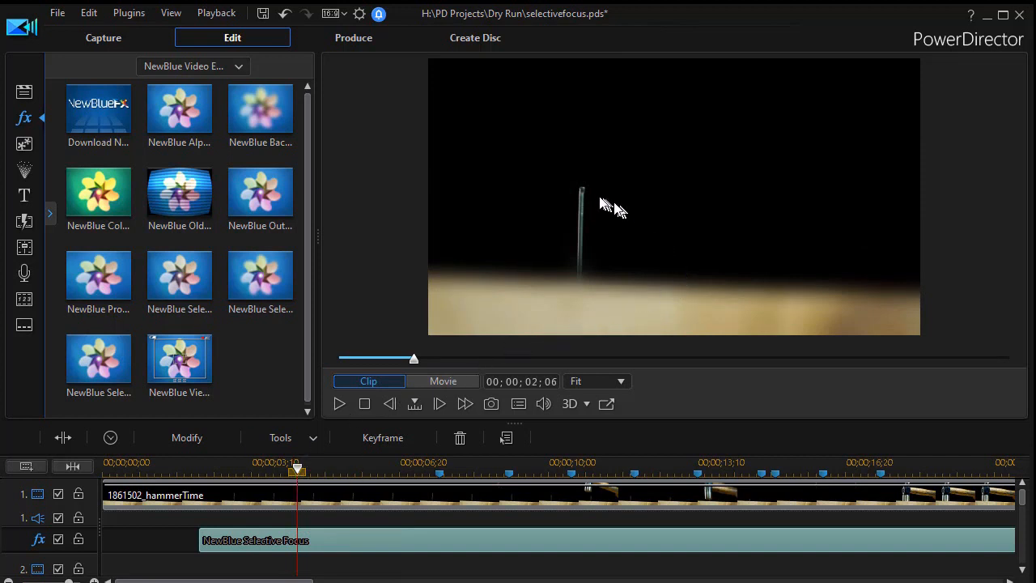
mouse_move(579, 201)
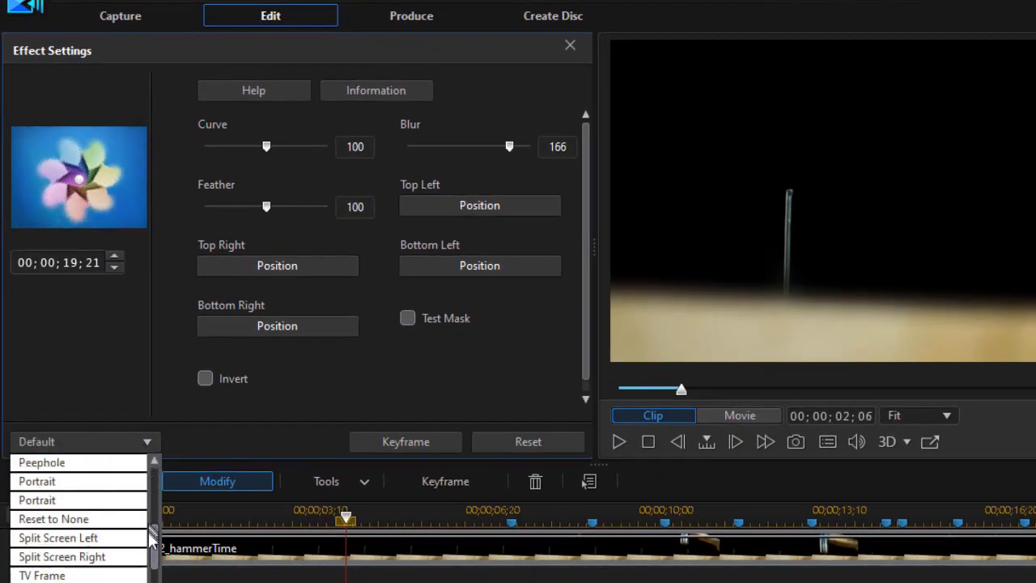
Step: Preview the Split Screen Left focus preset, then switch to Split Screen Right and preview again
scroll(down, 3)
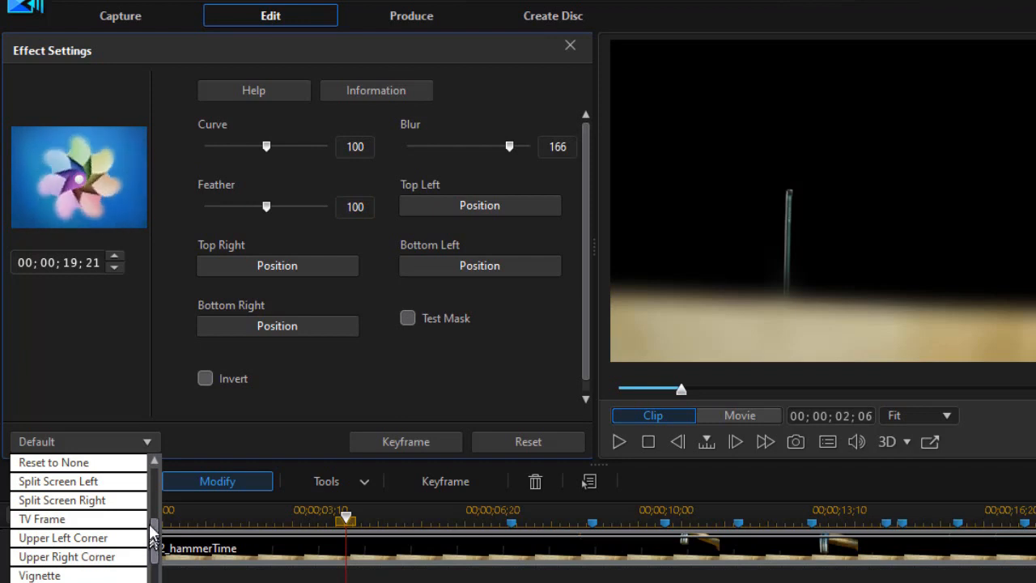
mouse_move(62, 499)
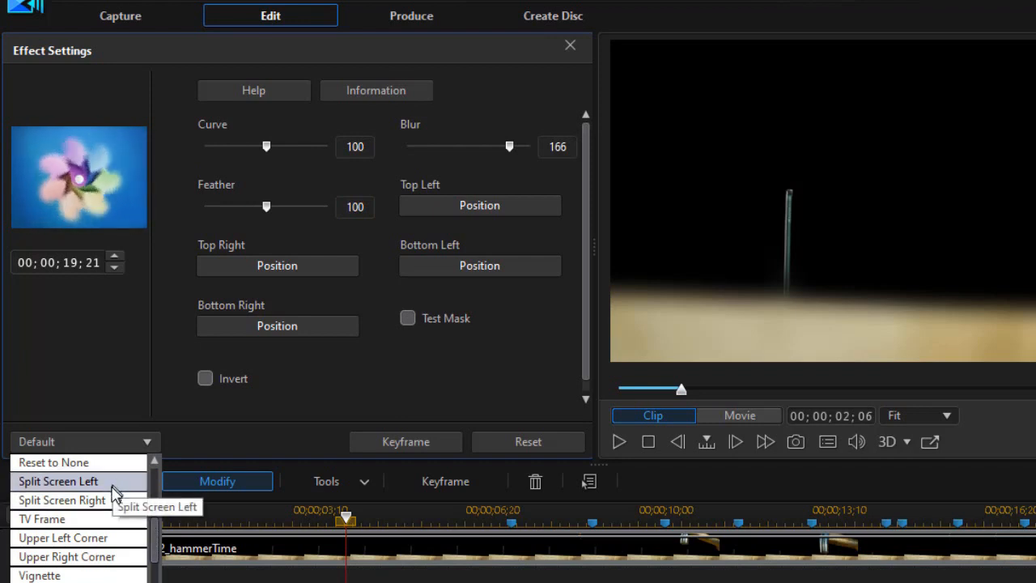
click(58, 480)
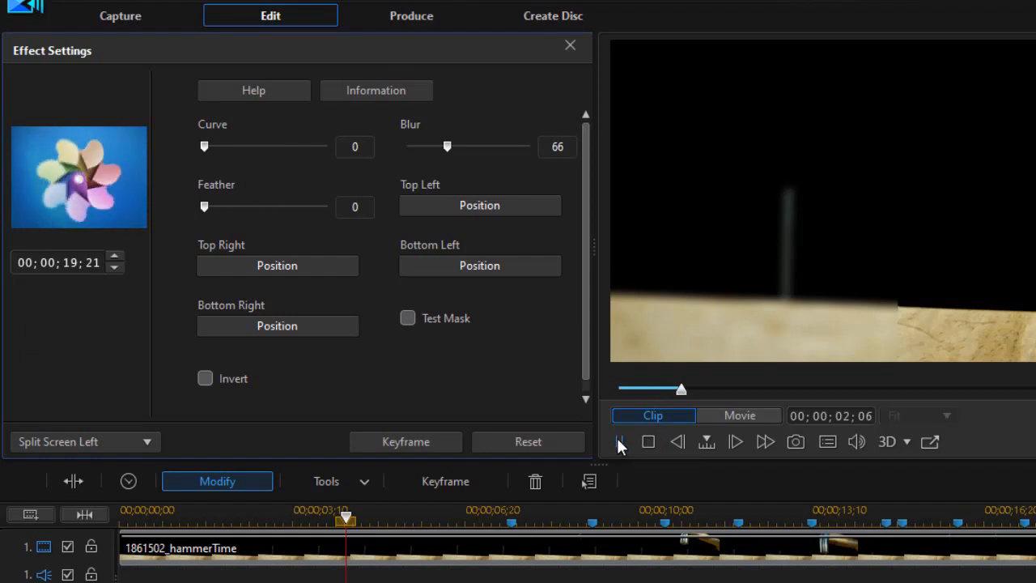
click(620, 441)
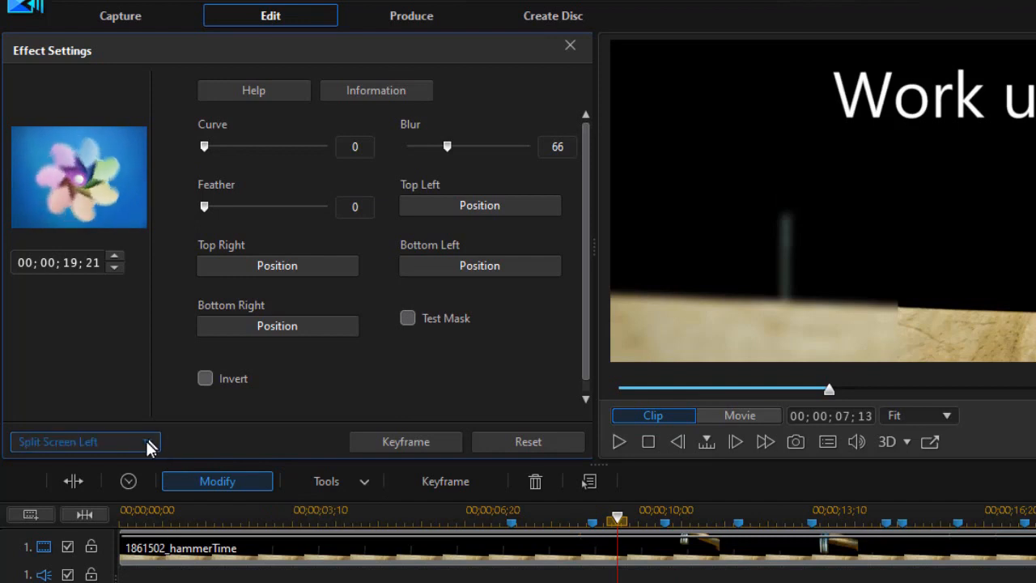
click(85, 441)
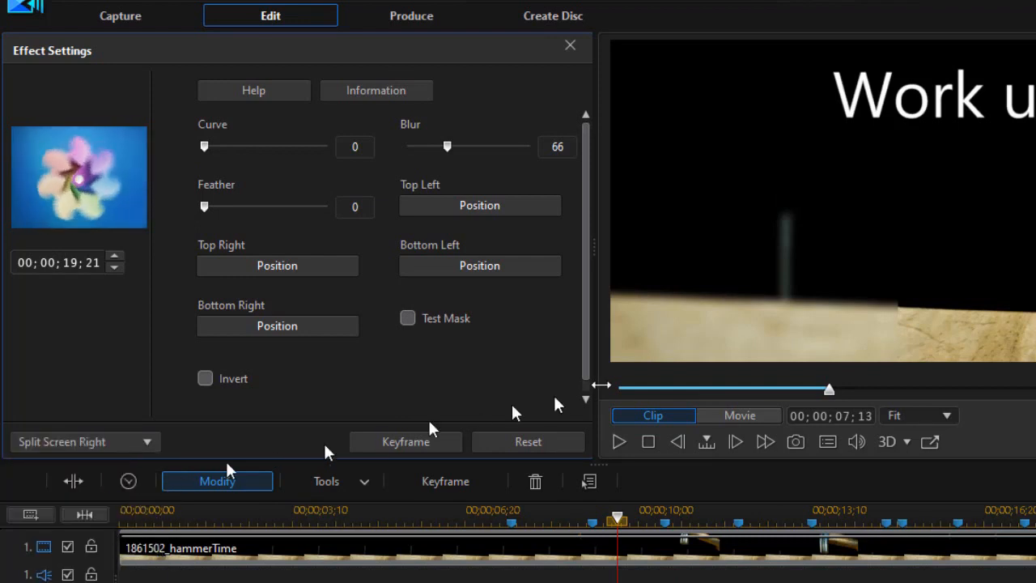
click(619, 442)
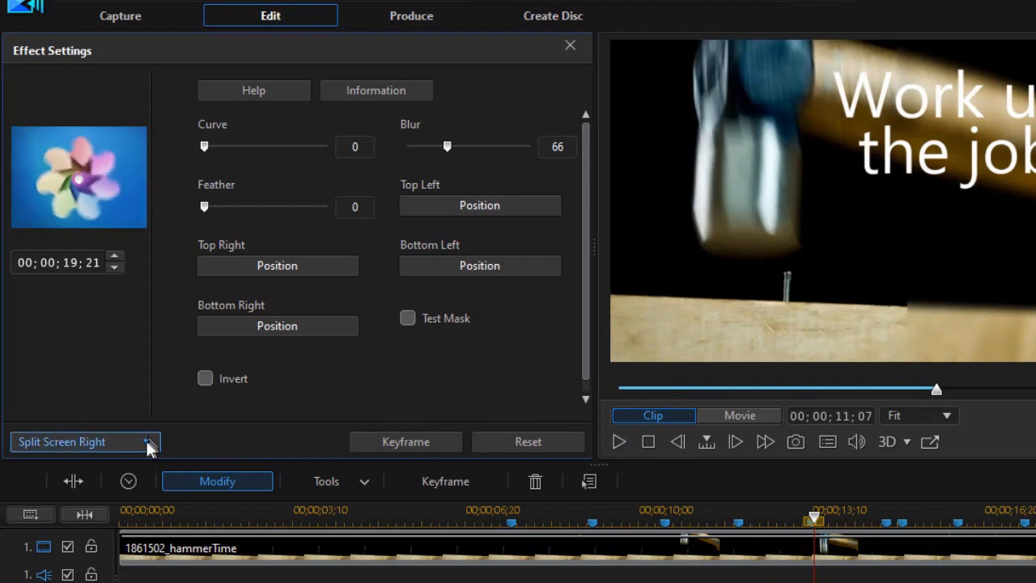
Step: Apply the Peephole focus preset and play the preview showing its mask
click(150, 441)
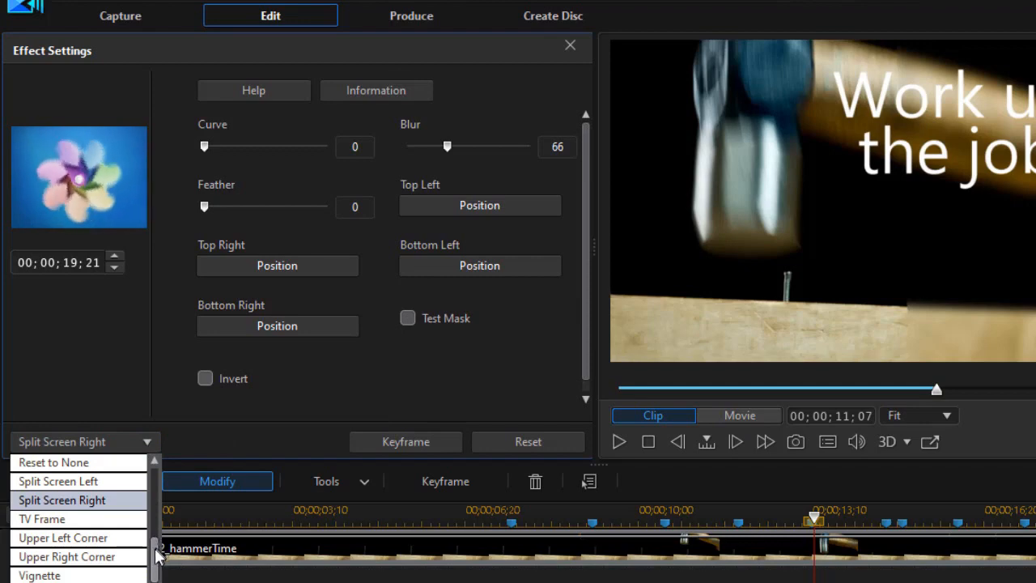
scroll(down, 3)
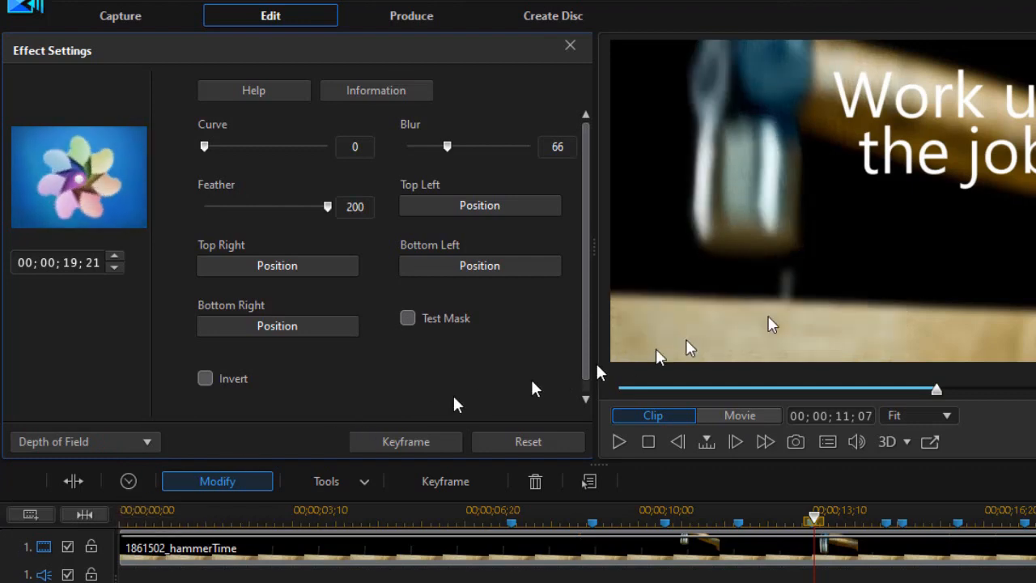
mouse_move(684, 218)
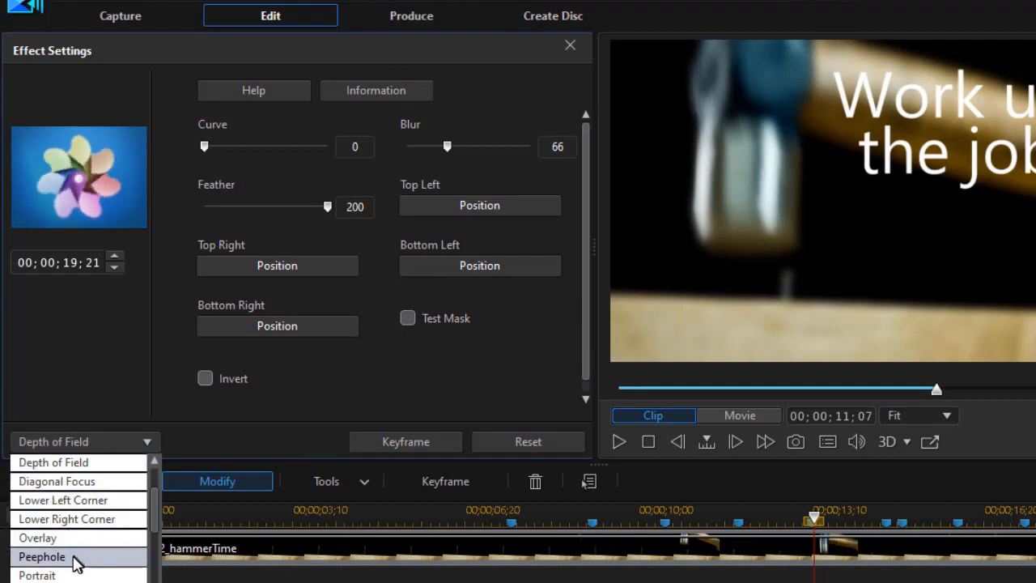
click(41, 556)
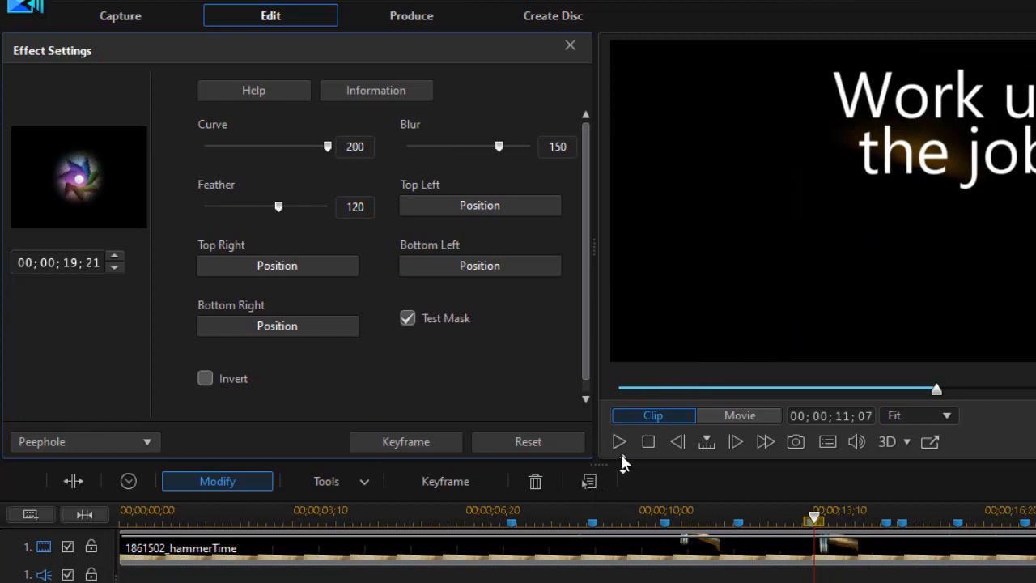
click(619, 441)
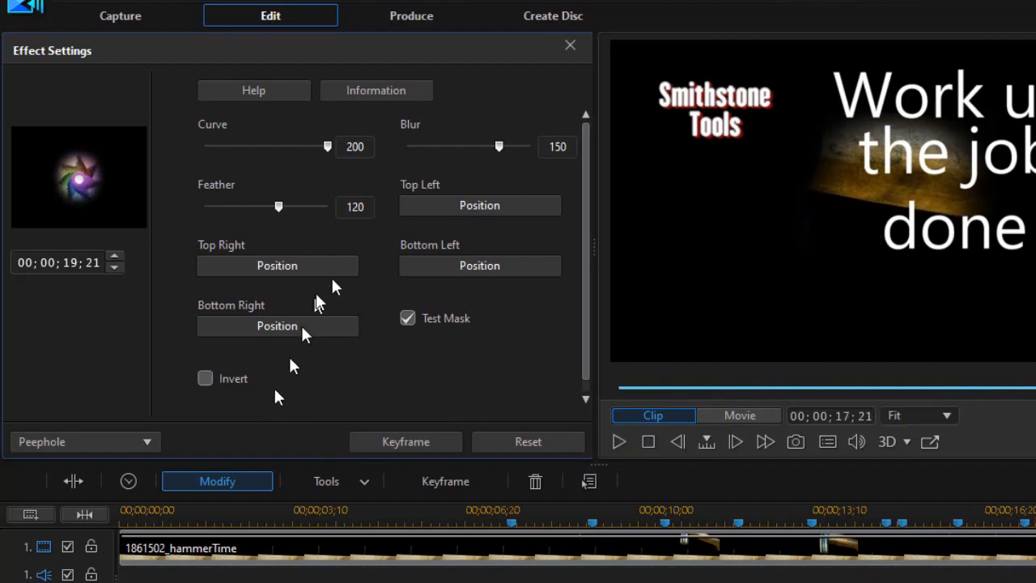
mouse_move(490, 344)
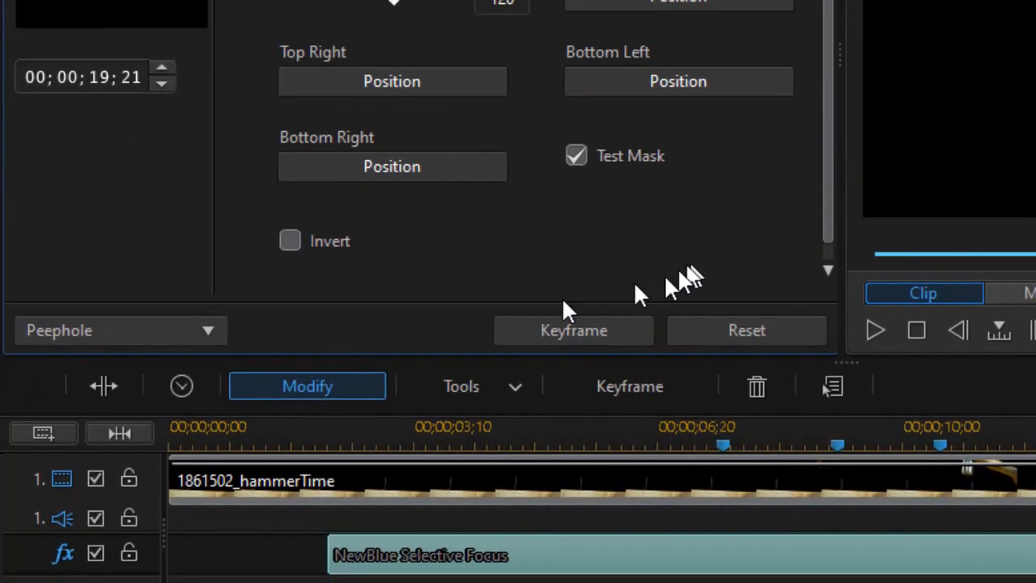
Step: Reset the Selective Focus preset back to none
click(120, 329)
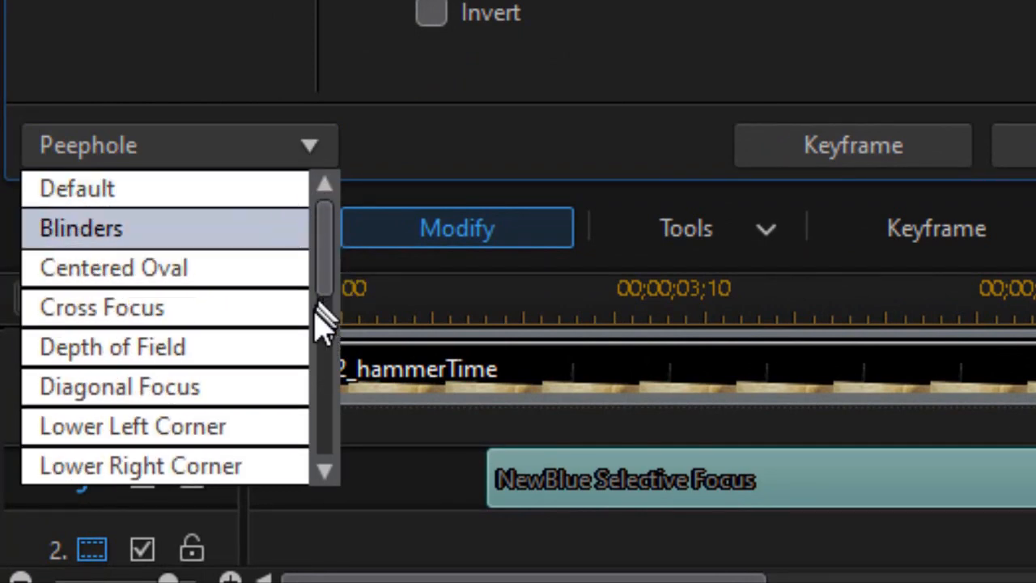
scroll(down, 3)
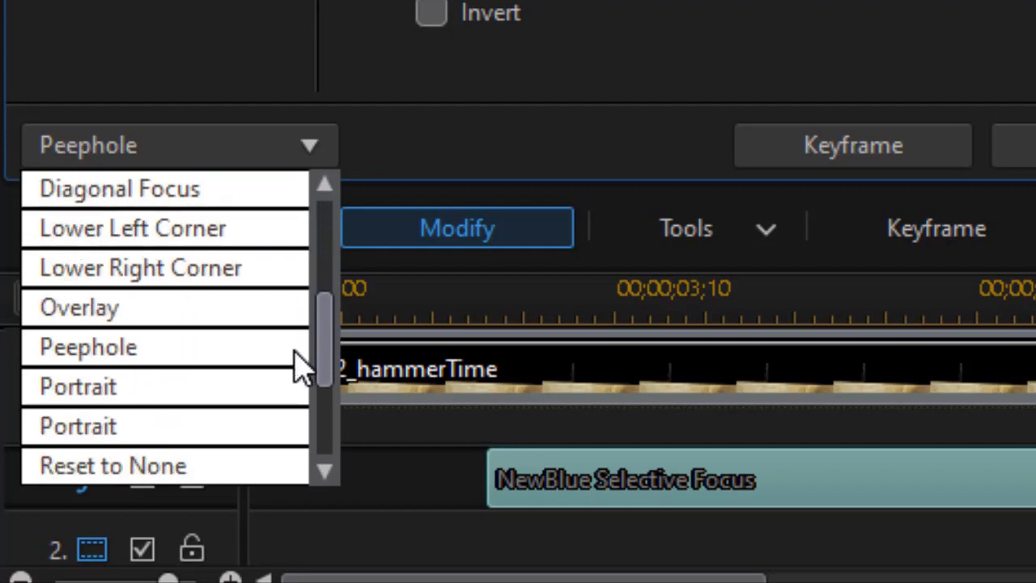
click(111, 466)
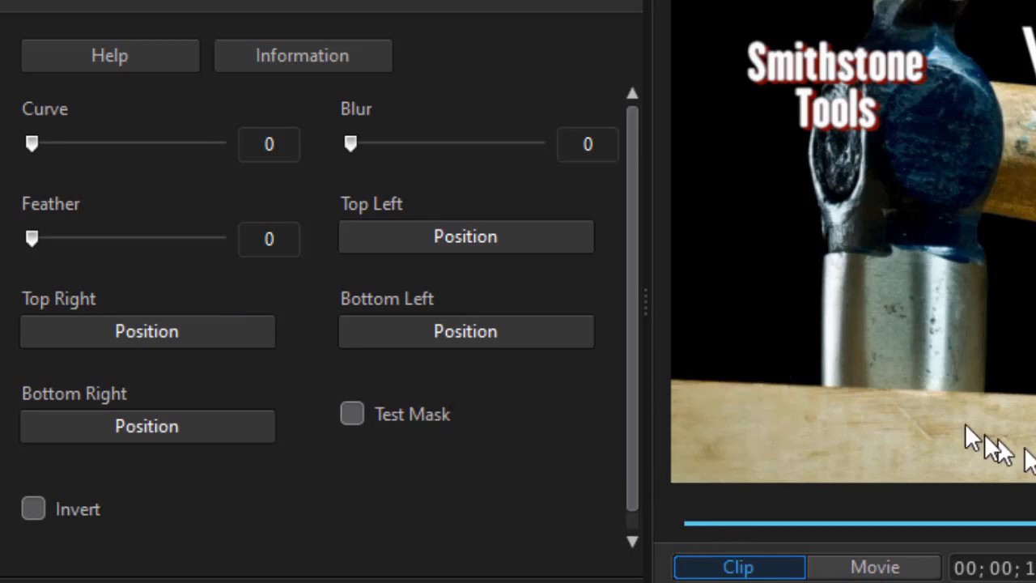
mouse_move(695, 259)
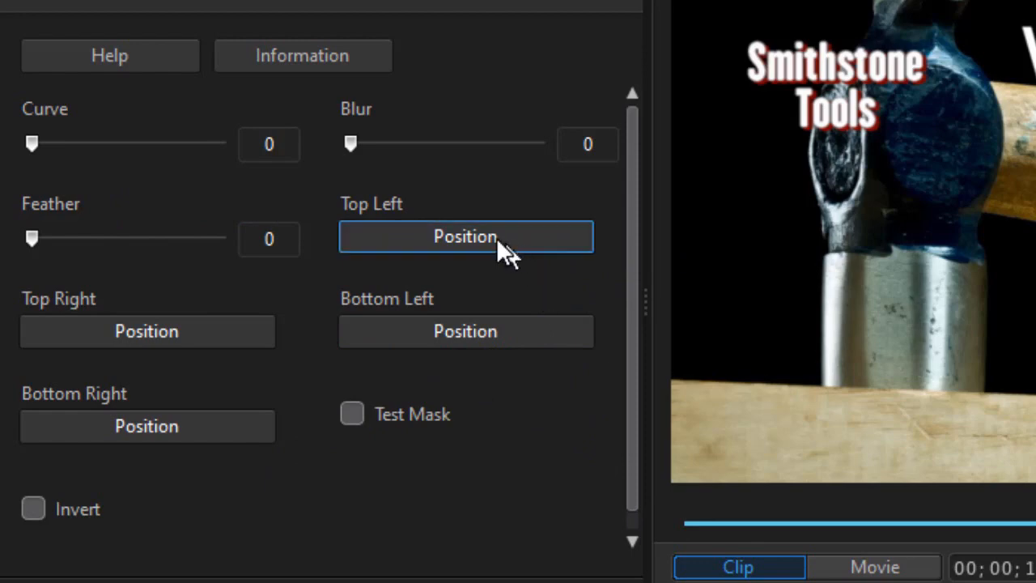
mouse_move(485, 243)
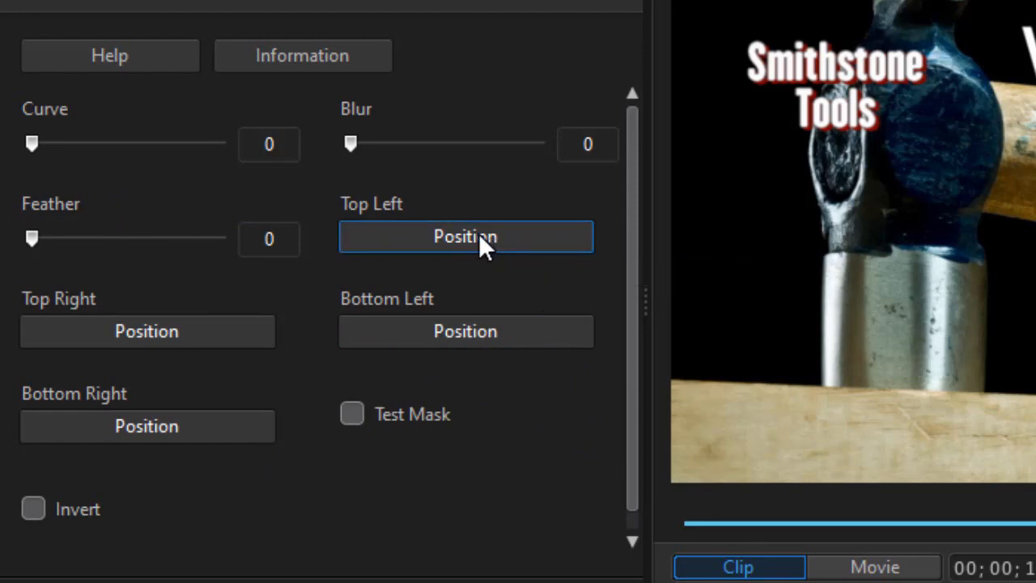
Step: Place the top-left, top-right and bottom-left corners of the focus area
click(465, 237)
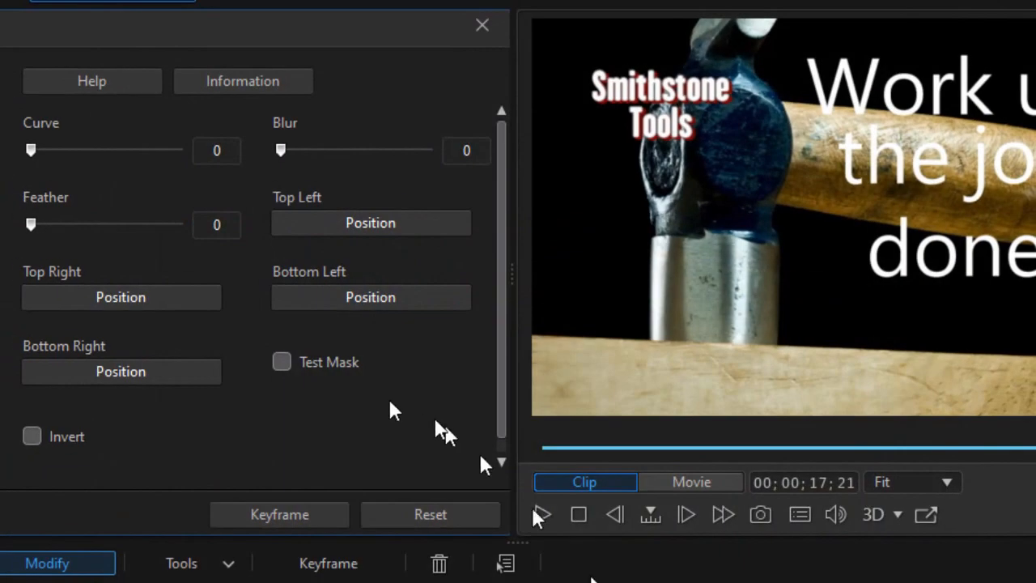
click(120, 297)
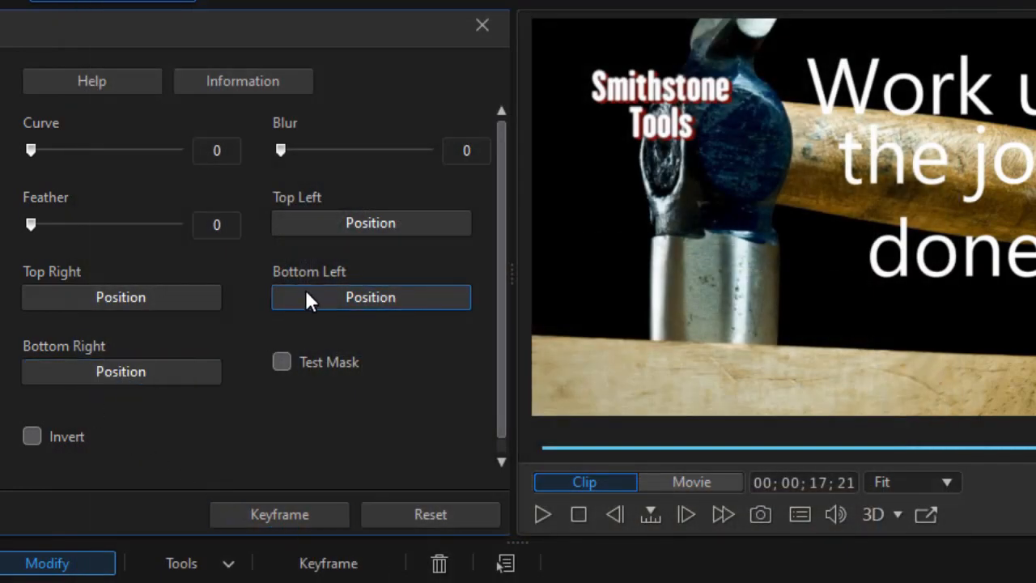
mouse_move(323, 308)
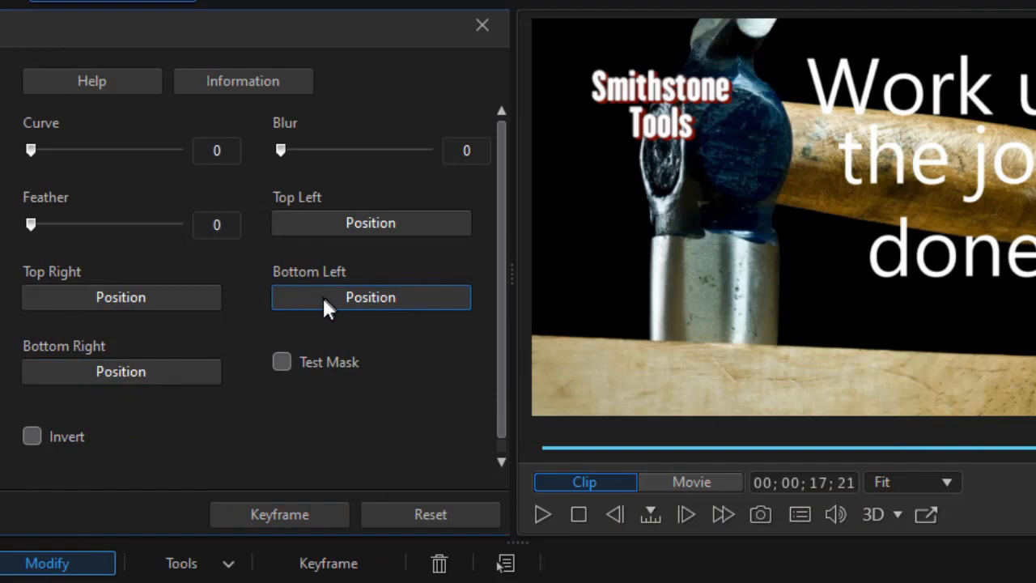
click(370, 297)
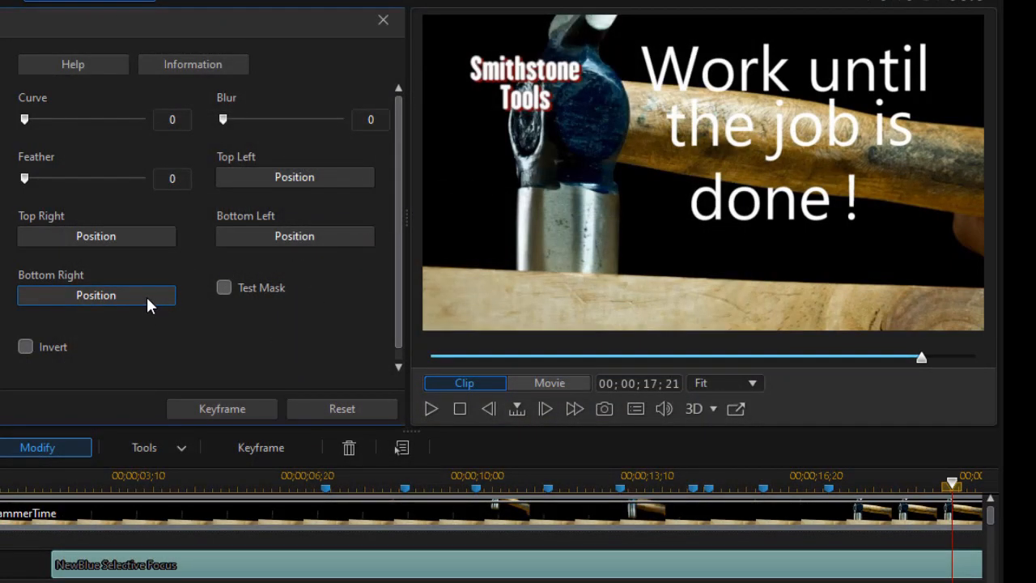
Step: Place the bottom-right corner, set blur 125 and feather 82, then preview playback
click(96, 294)
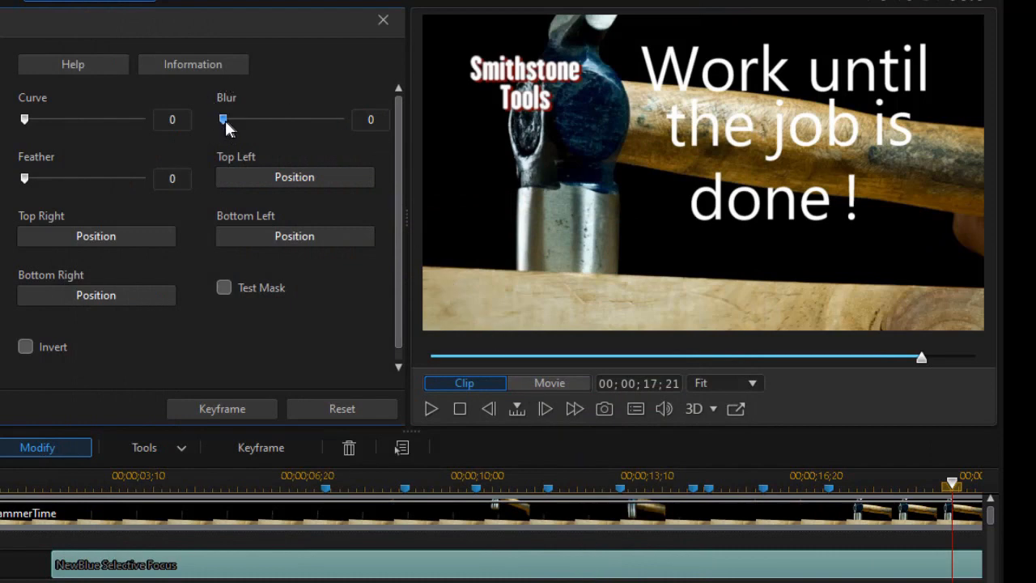
drag(224, 120, 305, 120)
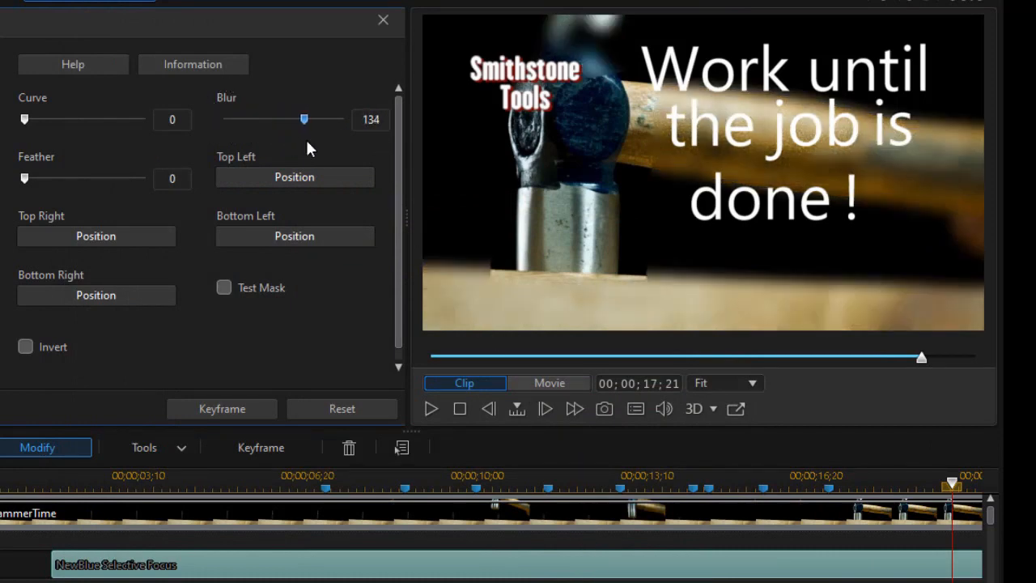
drag(304, 119, 299, 119)
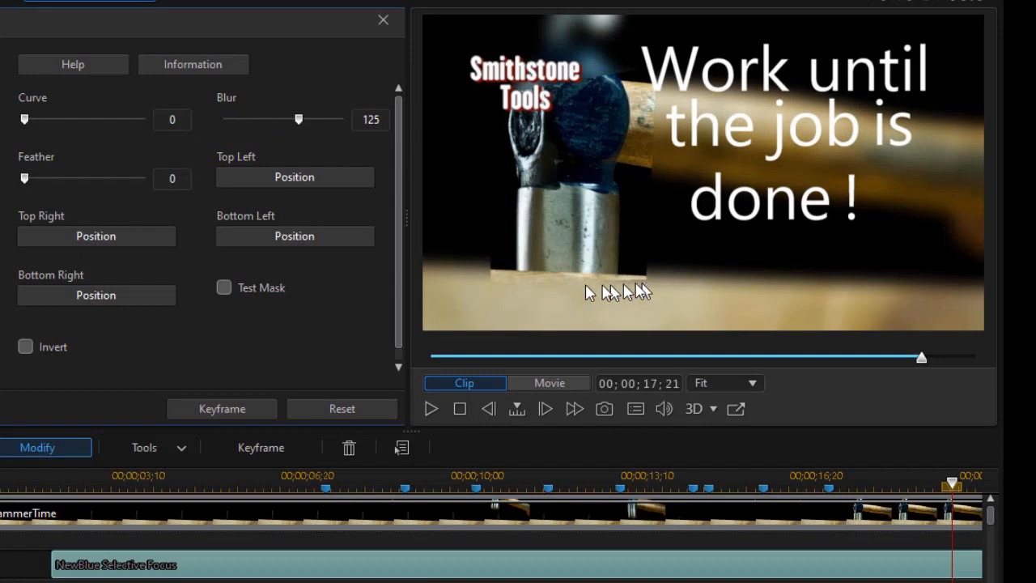
mouse_move(666, 67)
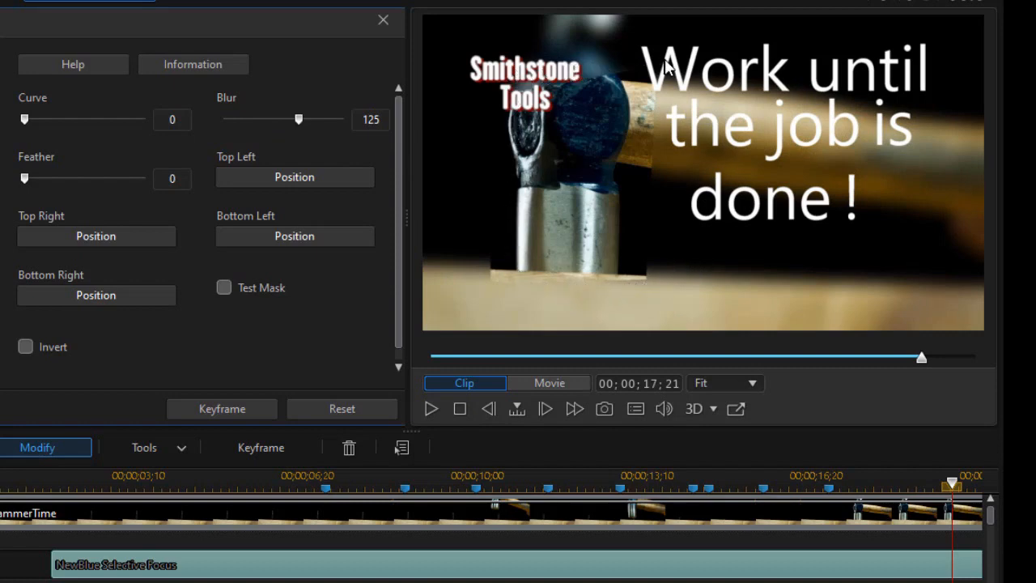
mouse_move(555, 235)
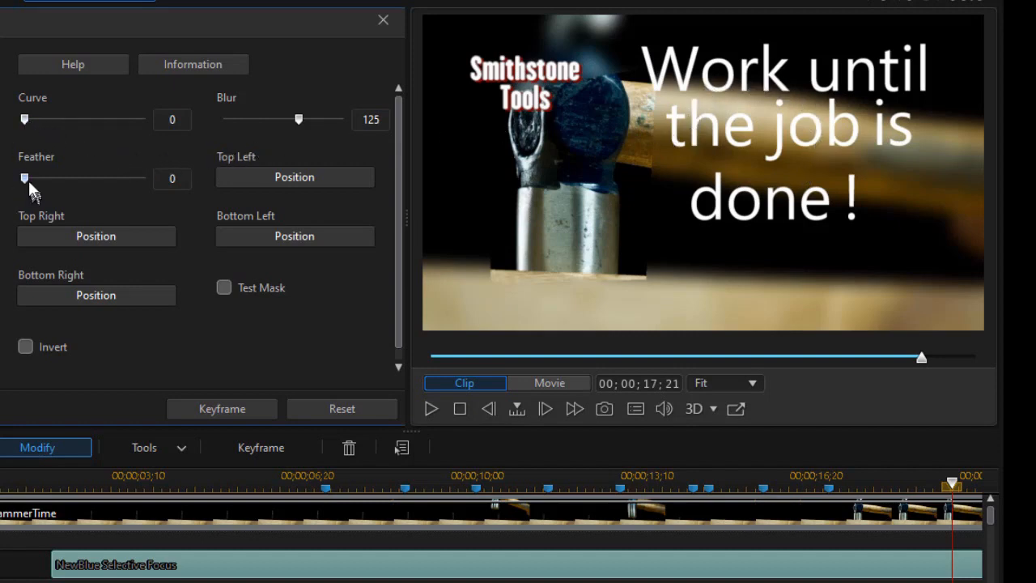
drag(25, 177, 81, 178)
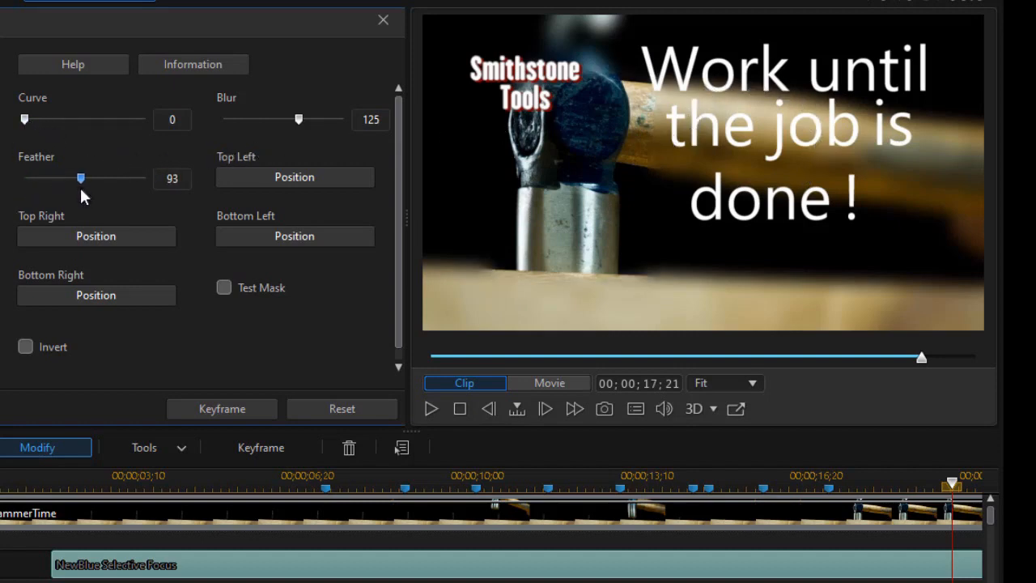
drag(80, 178, 74, 178)
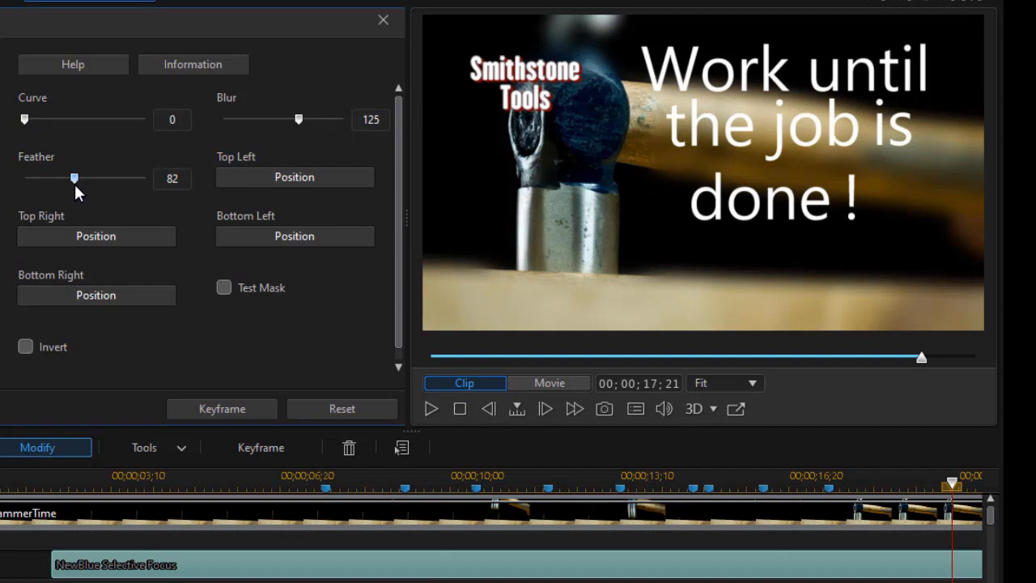
mouse_move(251, 531)
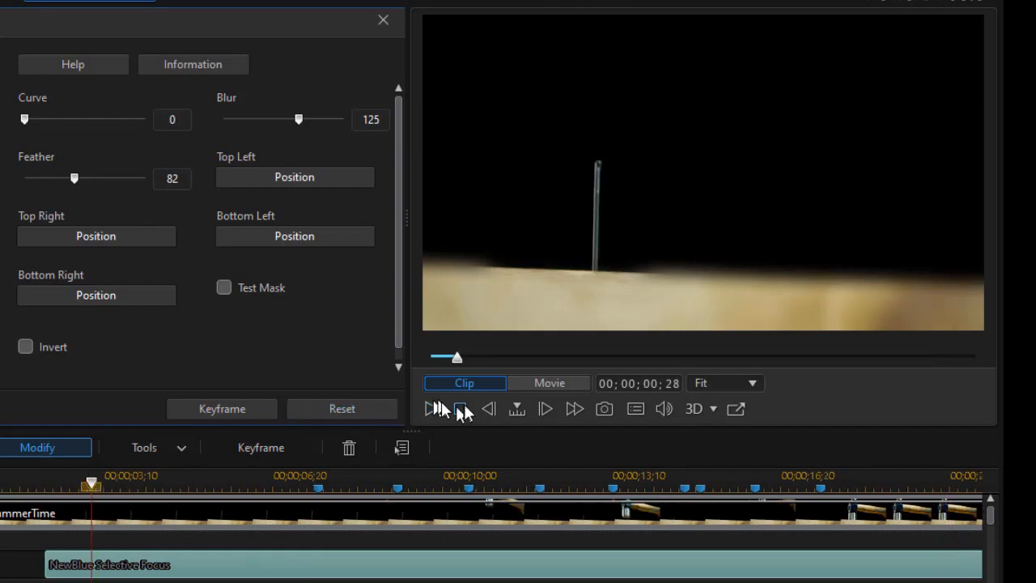
click(432, 409)
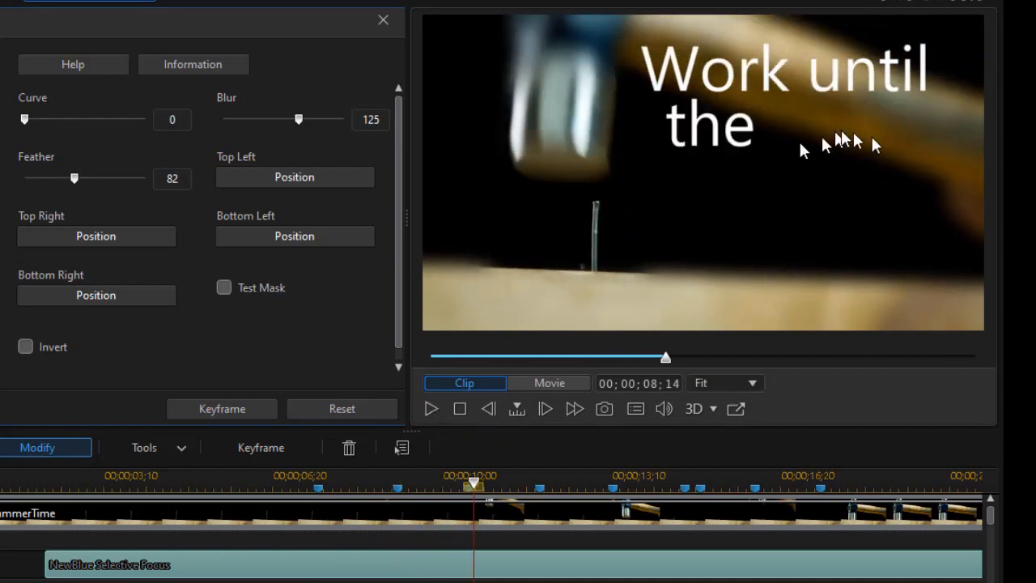
mouse_move(613, 206)
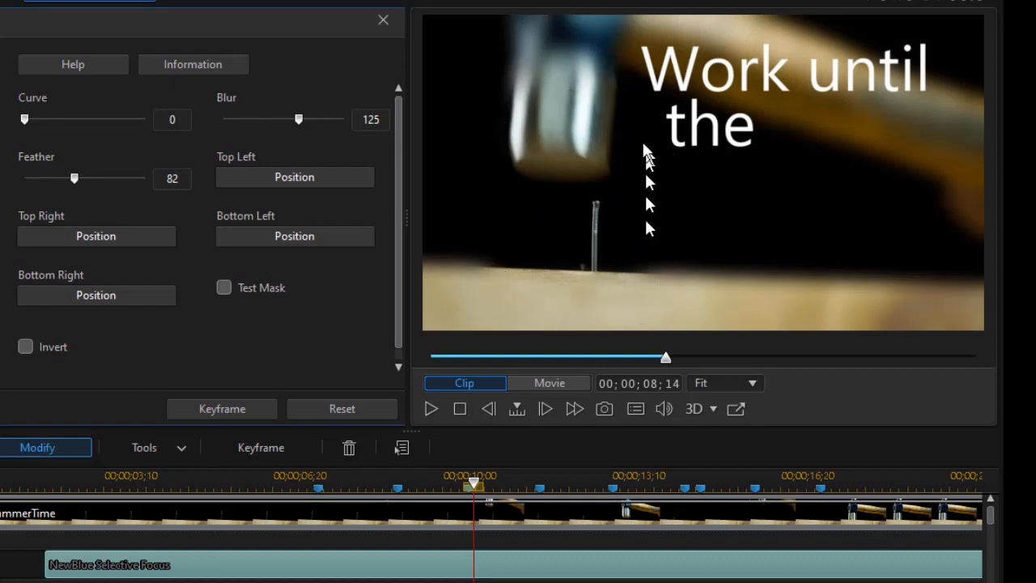
Step: Adjust the Curve slider up and down, settling on 11 for slightly rounded corners
drag(24, 119, 42, 119)
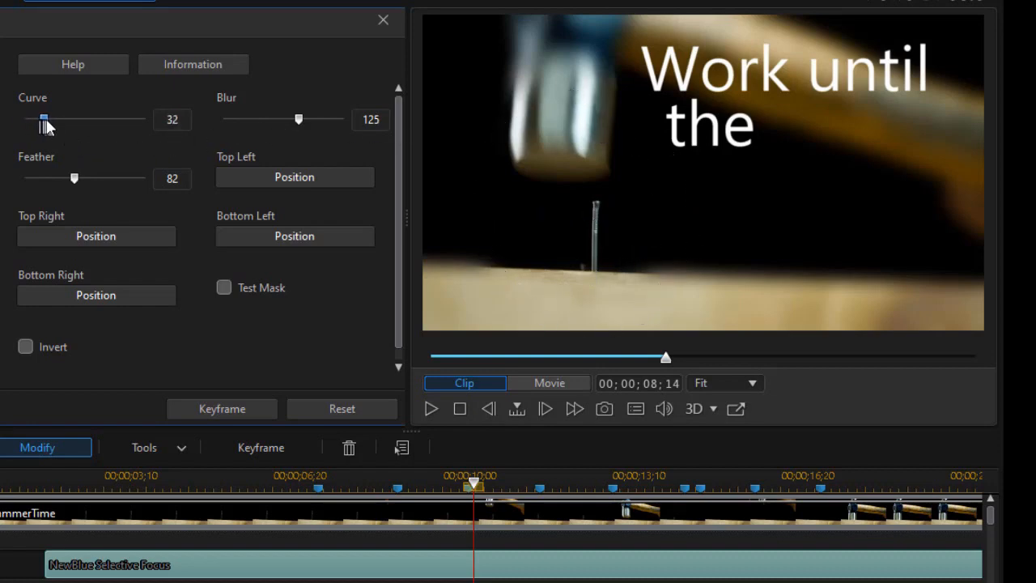
drag(41, 120, 53, 120)
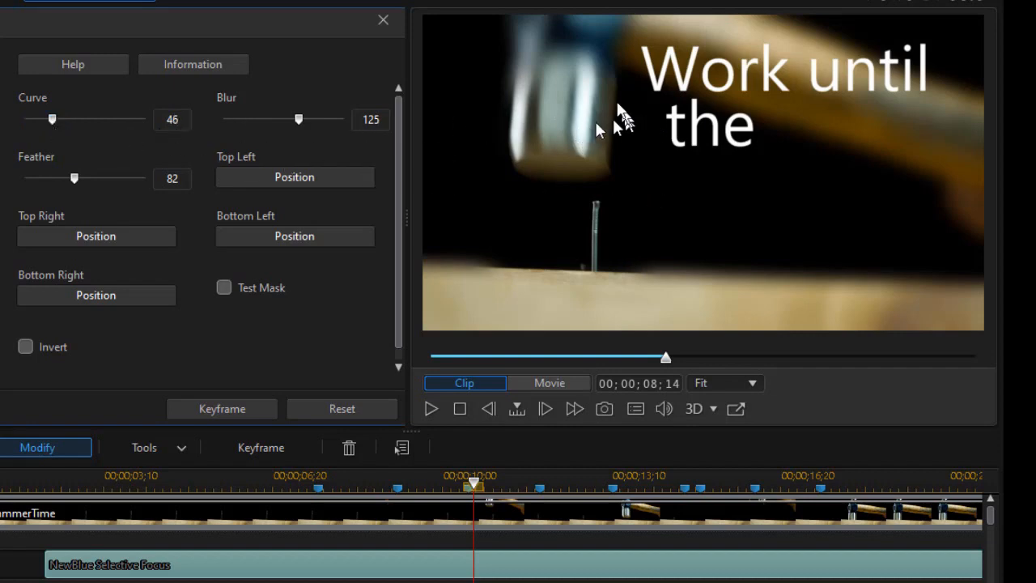
drag(52, 119, 43, 119)
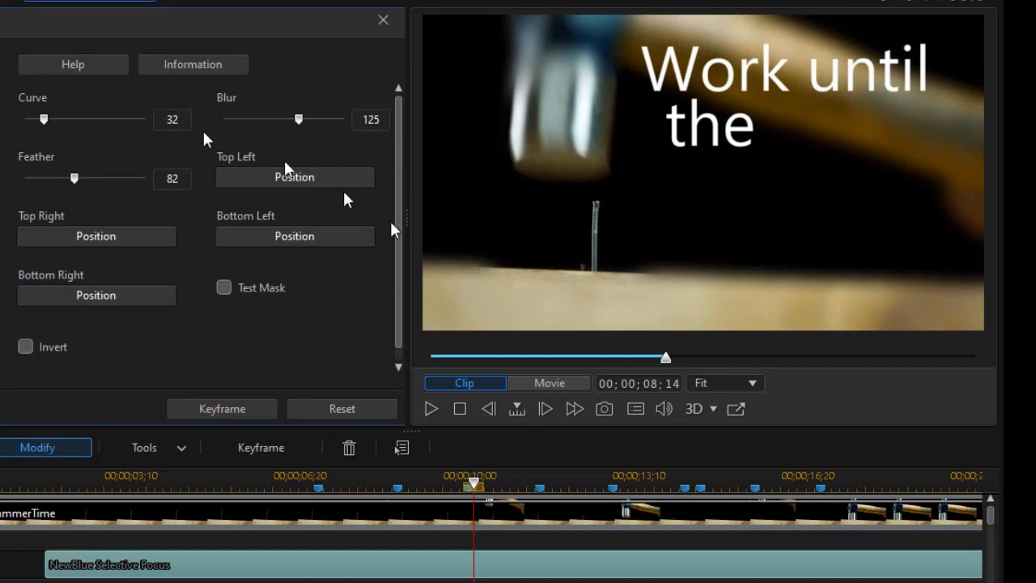
drag(44, 119, 31, 119)
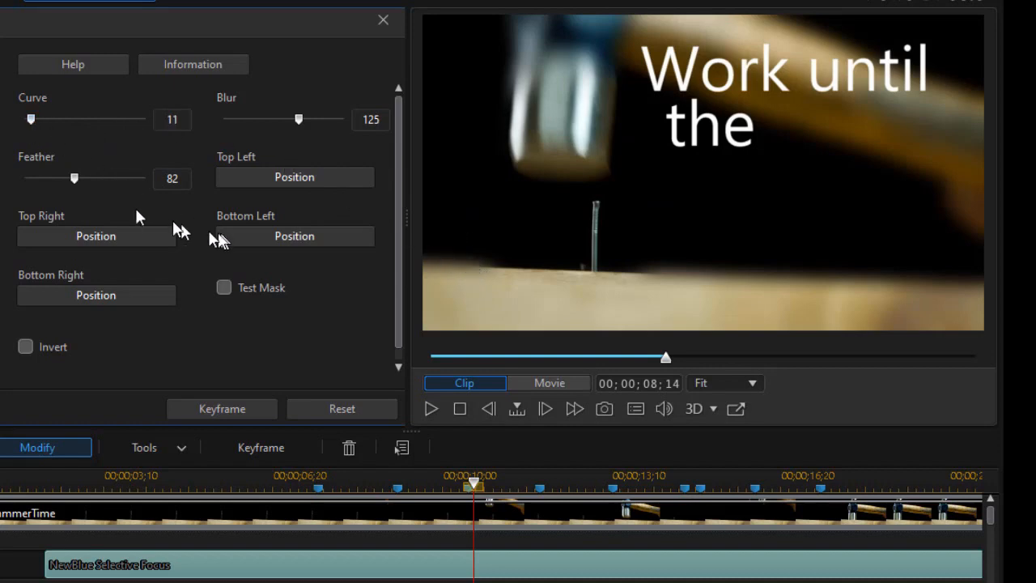
mouse_move(97, 331)
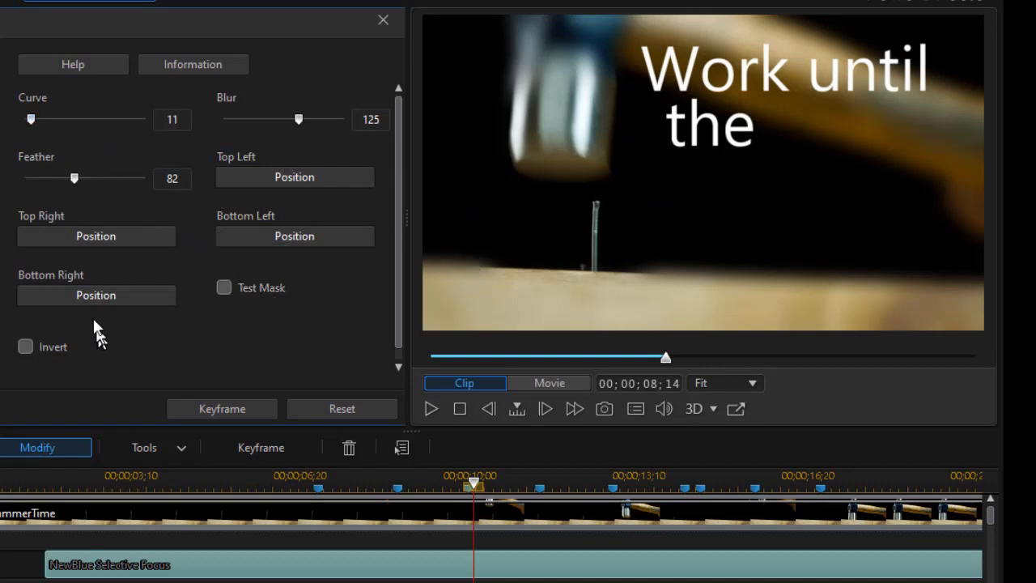
click(26, 347)
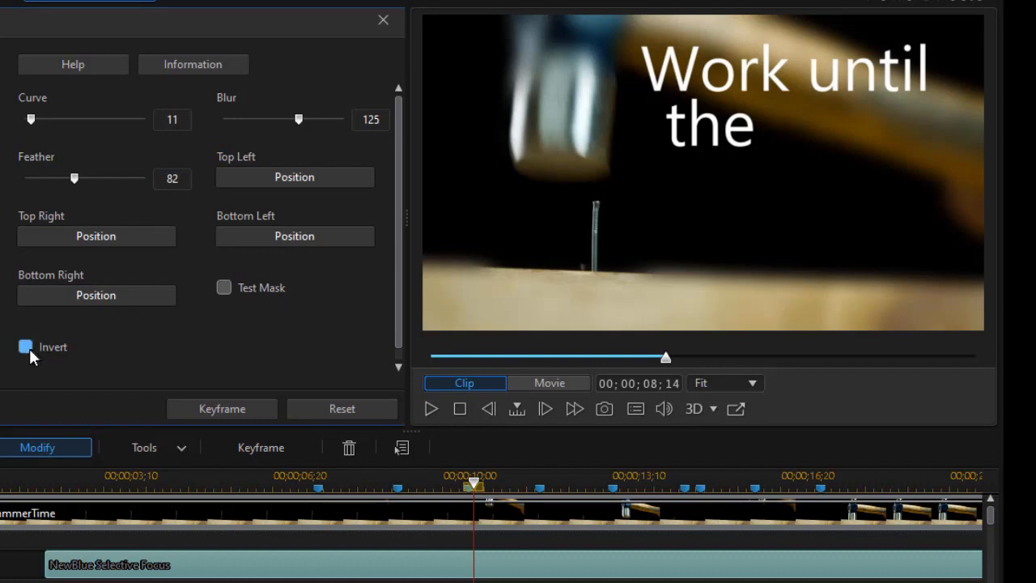
click(25, 346)
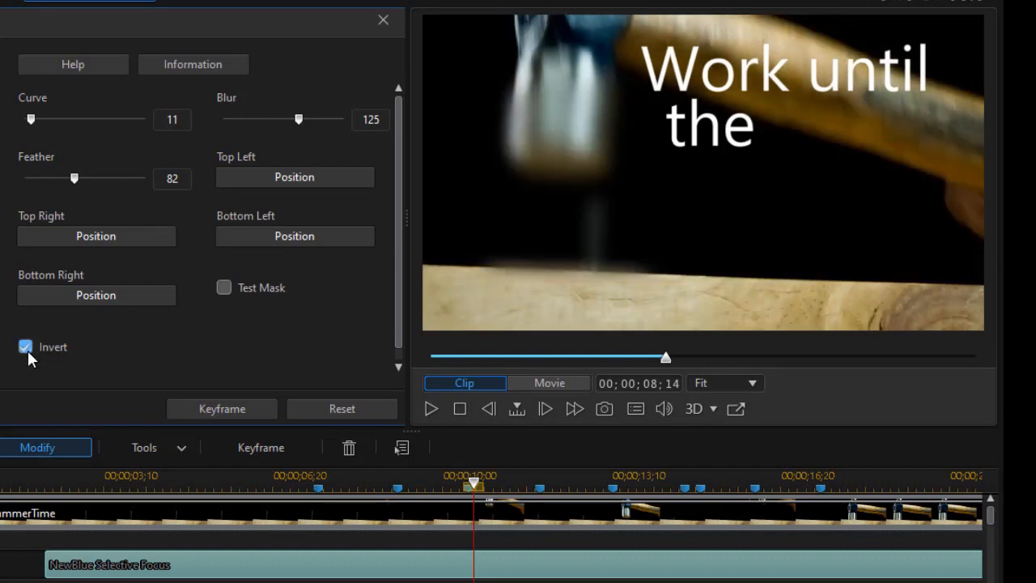
click(25, 347)
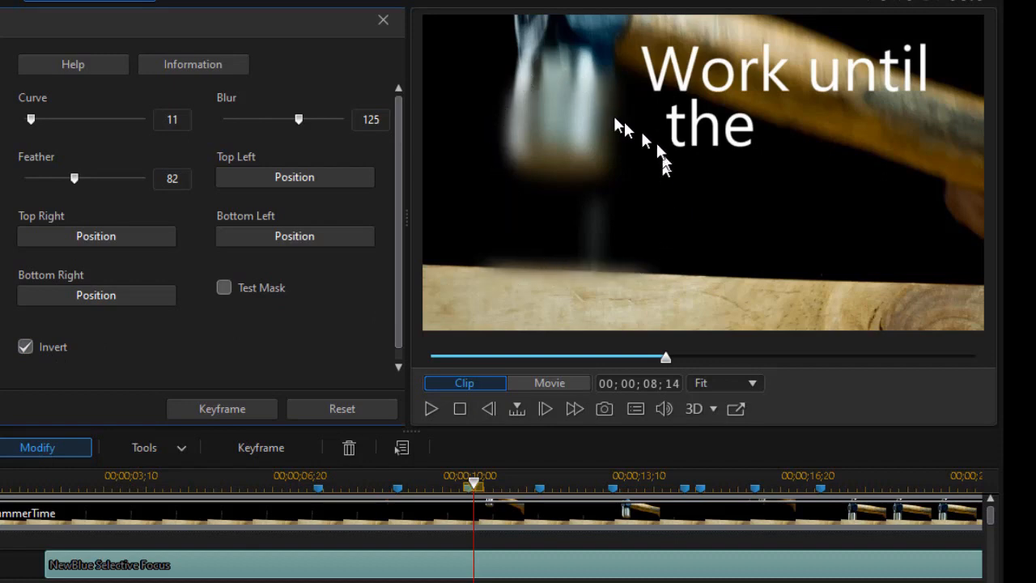
mouse_move(619, 97)
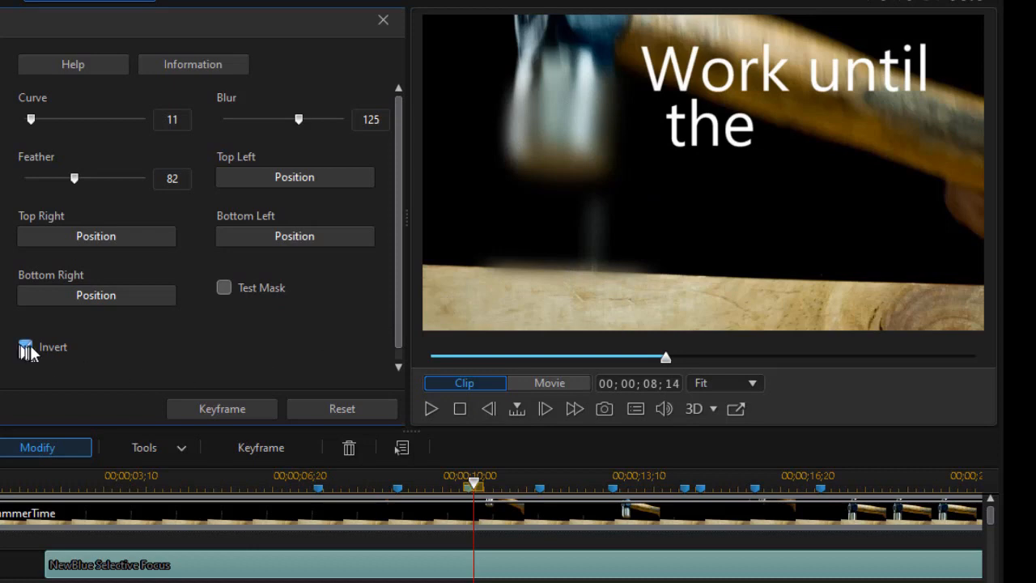
click(26, 346)
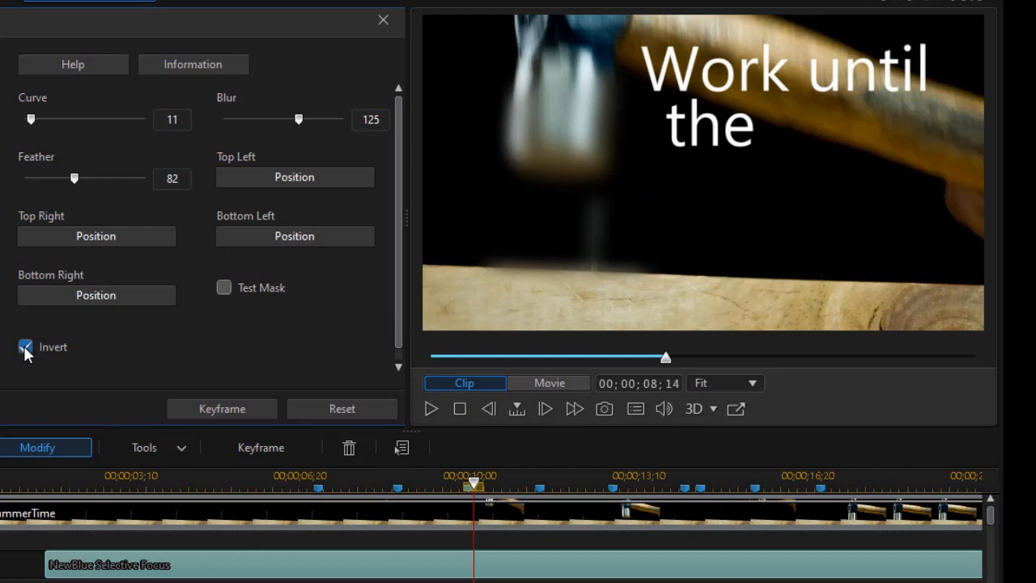
click(25, 346)
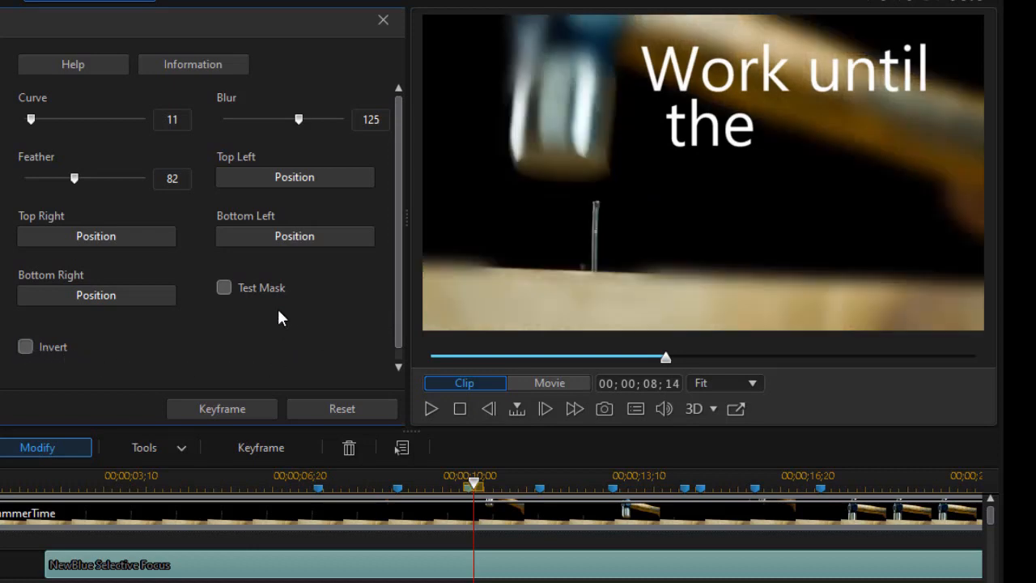
click(224, 287)
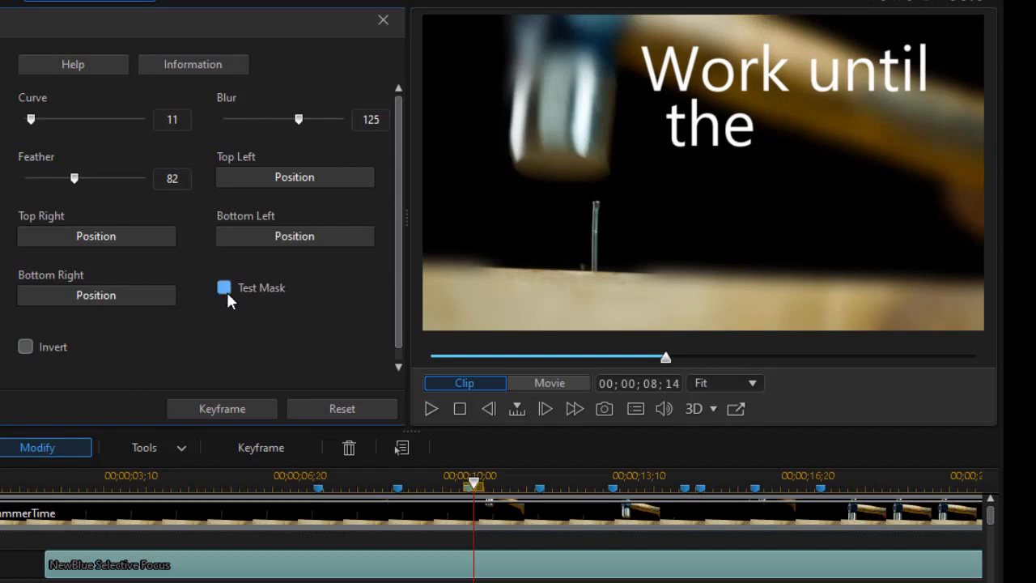
click(224, 288)
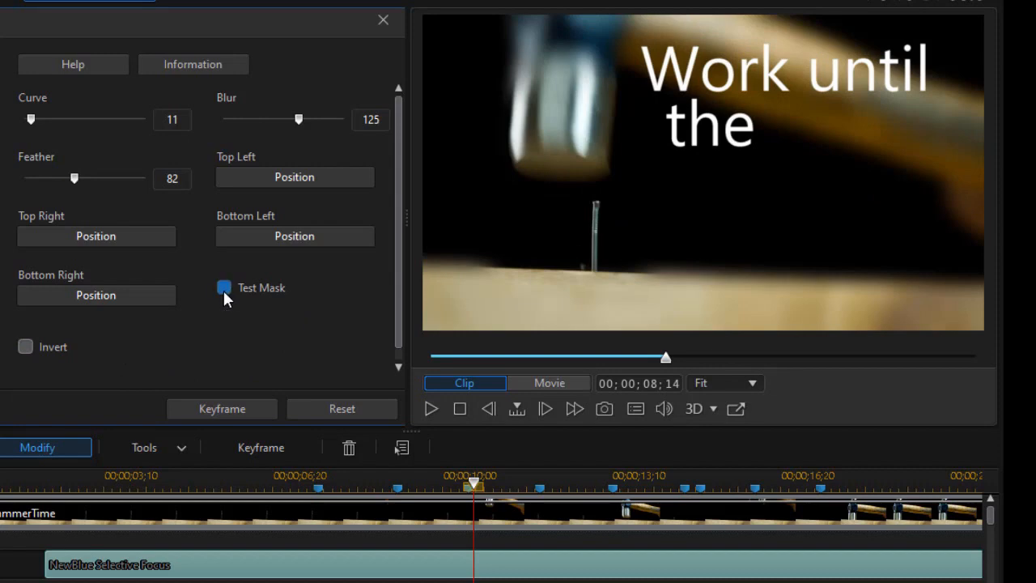
click(224, 287)
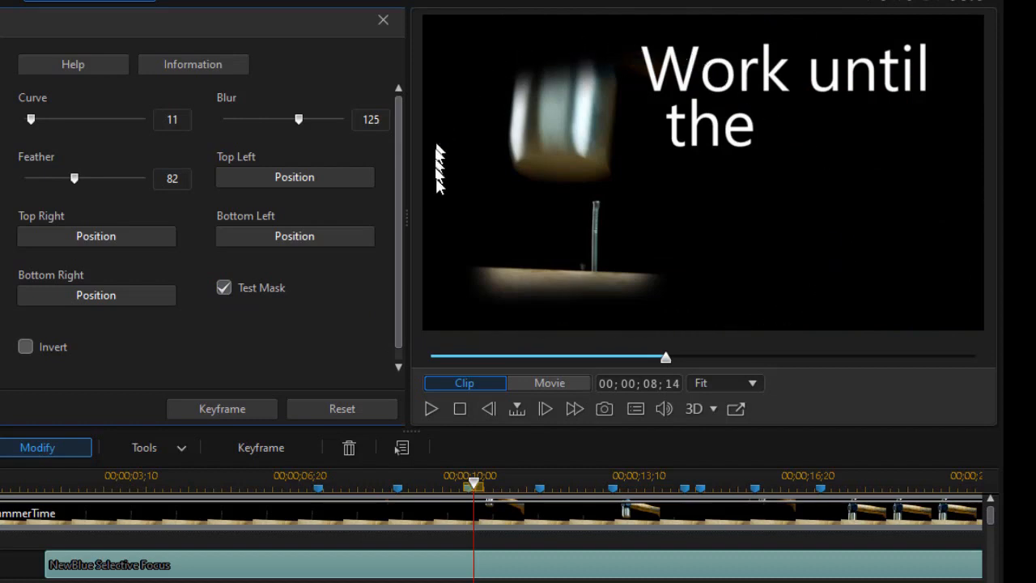
mouse_move(565, 301)
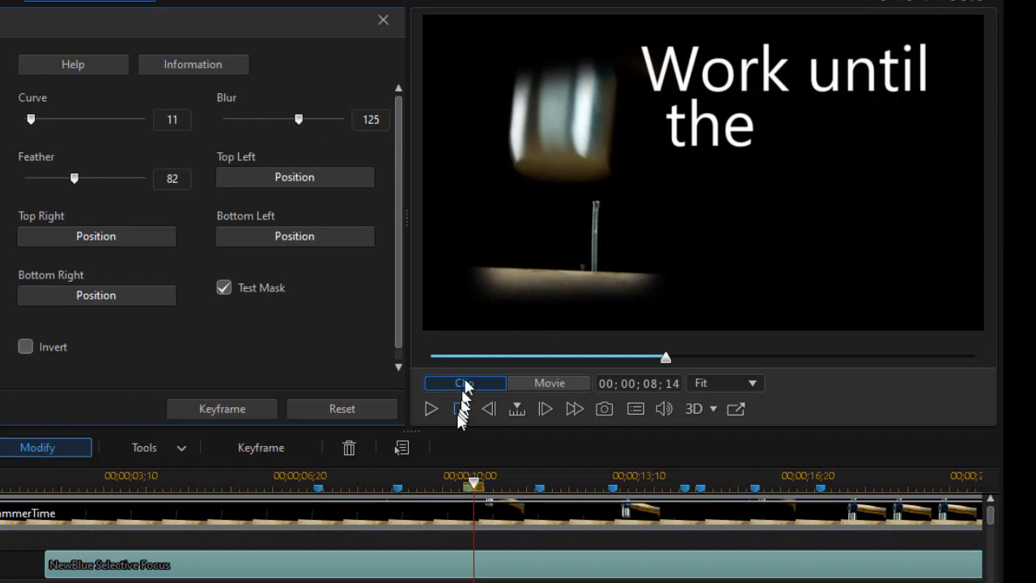
click(431, 409)
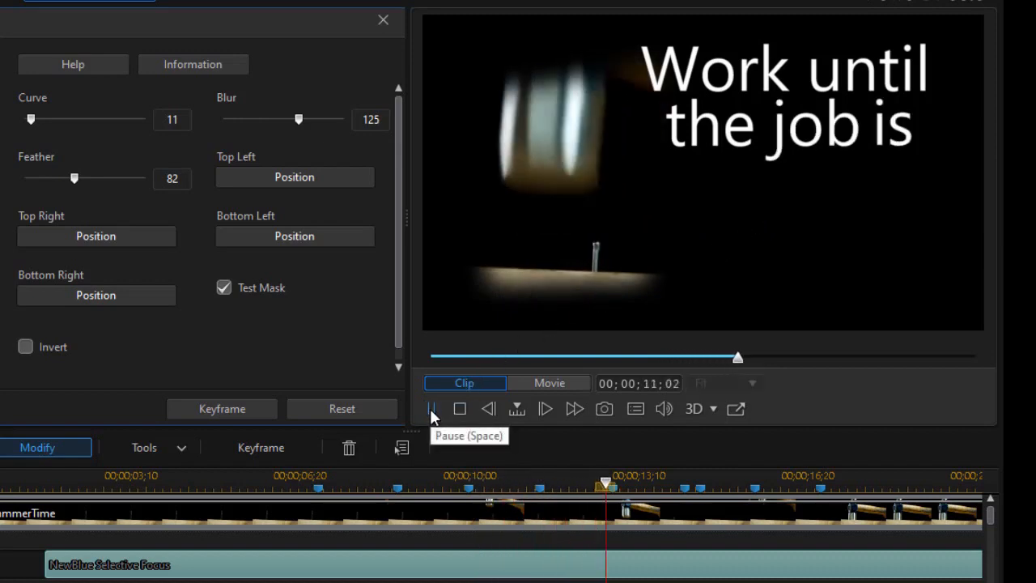
click(431, 409)
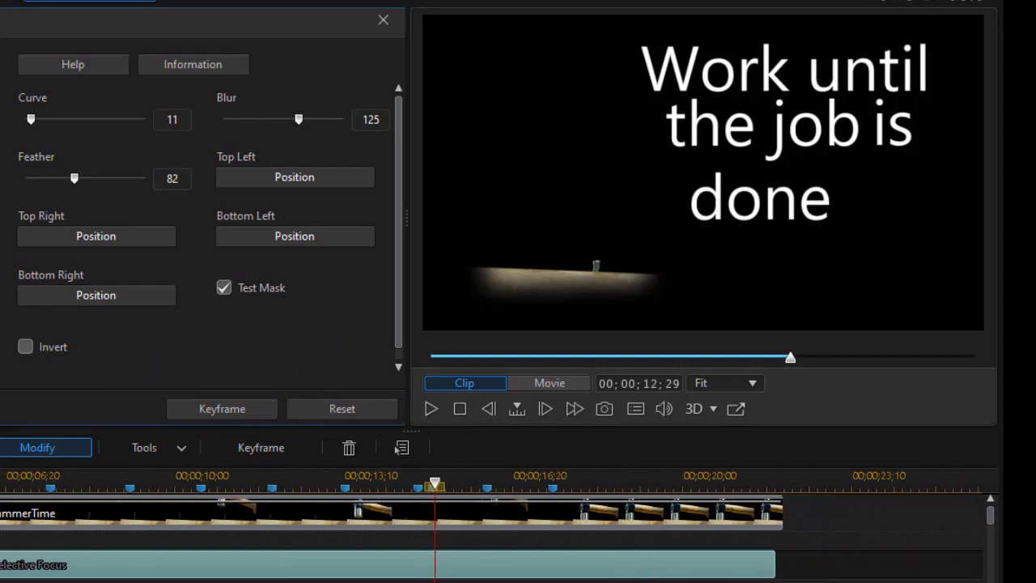
mouse_move(320, 361)
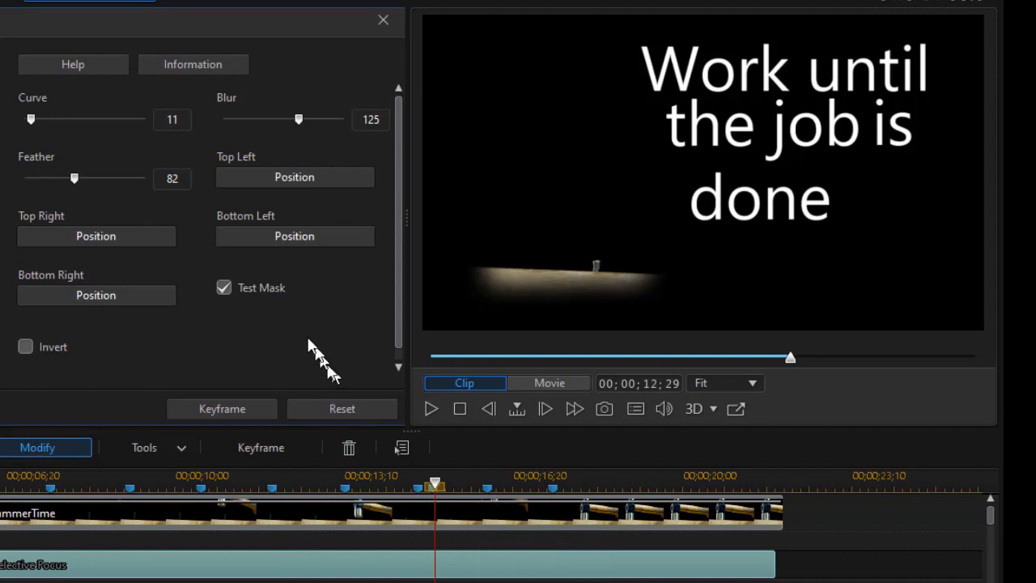
mouse_move(309, 336)
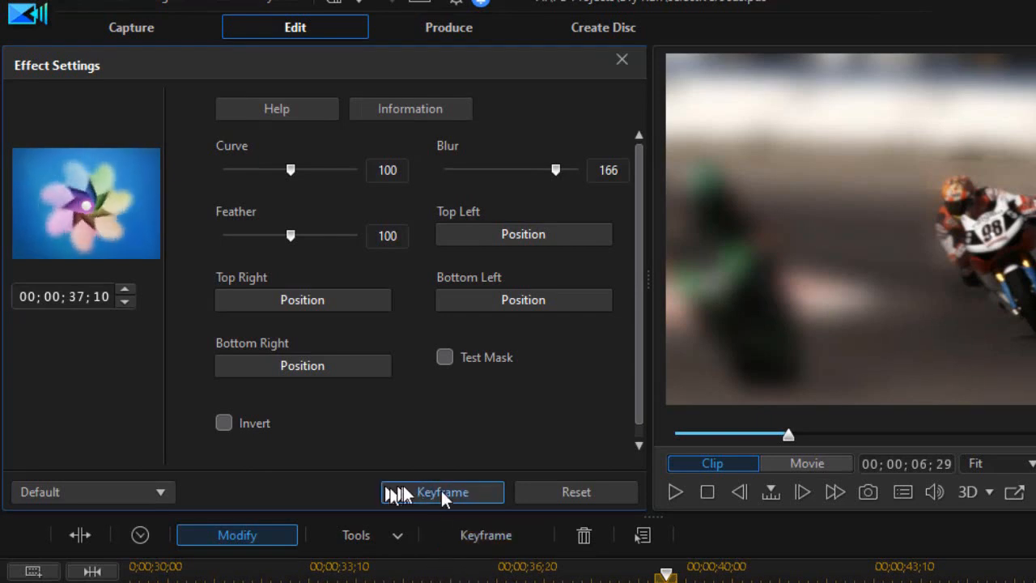
Step: Show the Selective Focus keyframe timeline and move to a later frame of the motorcycle clip
click(442, 491)
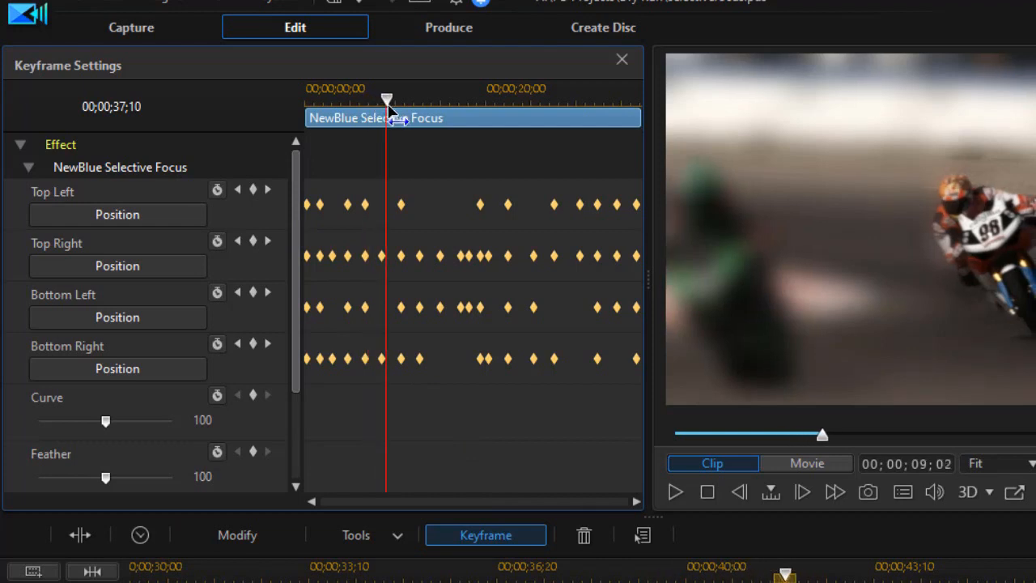
drag(387, 99, 433, 98)
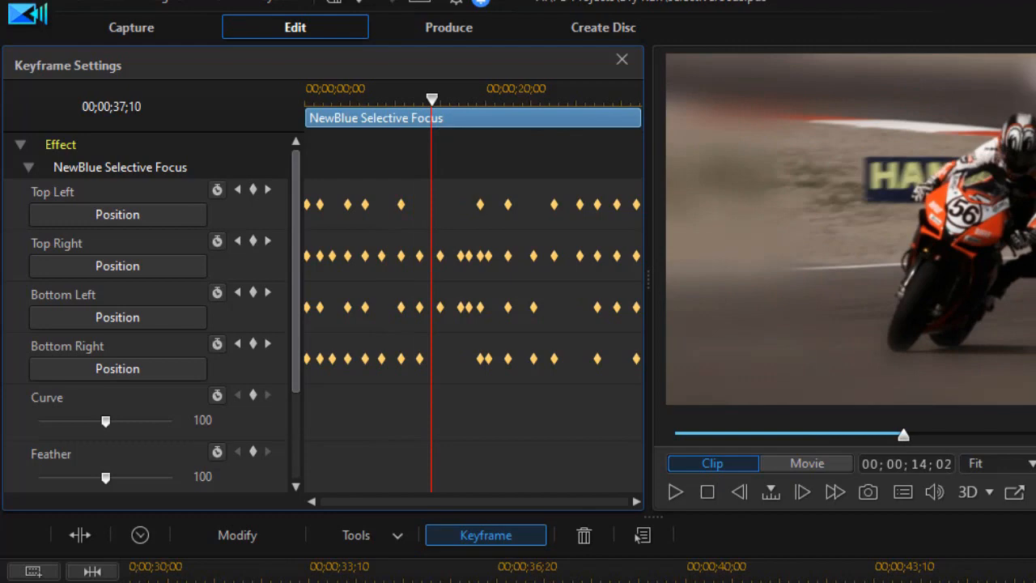
mouse_move(1018, 274)
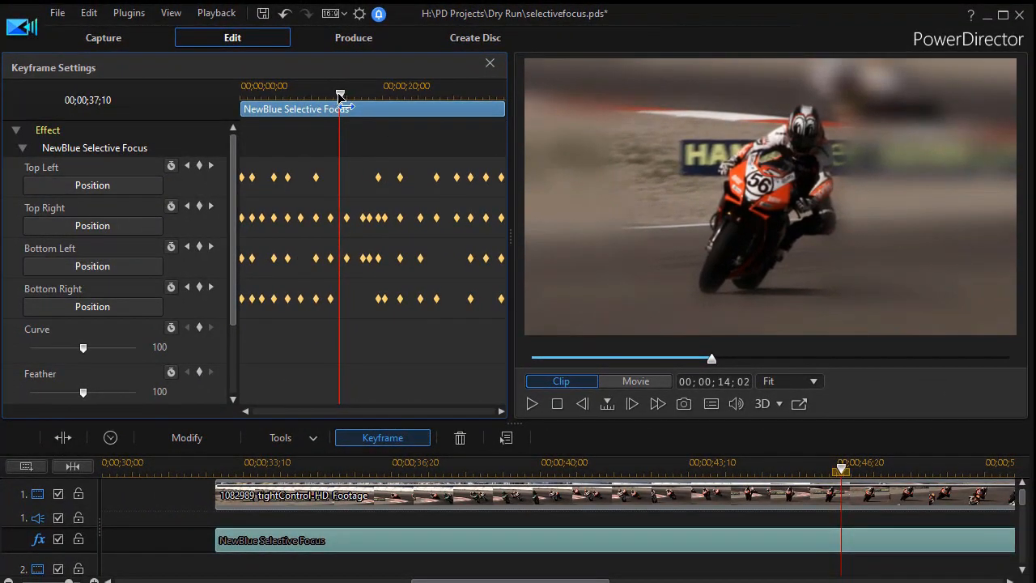
mouse_move(644, 131)
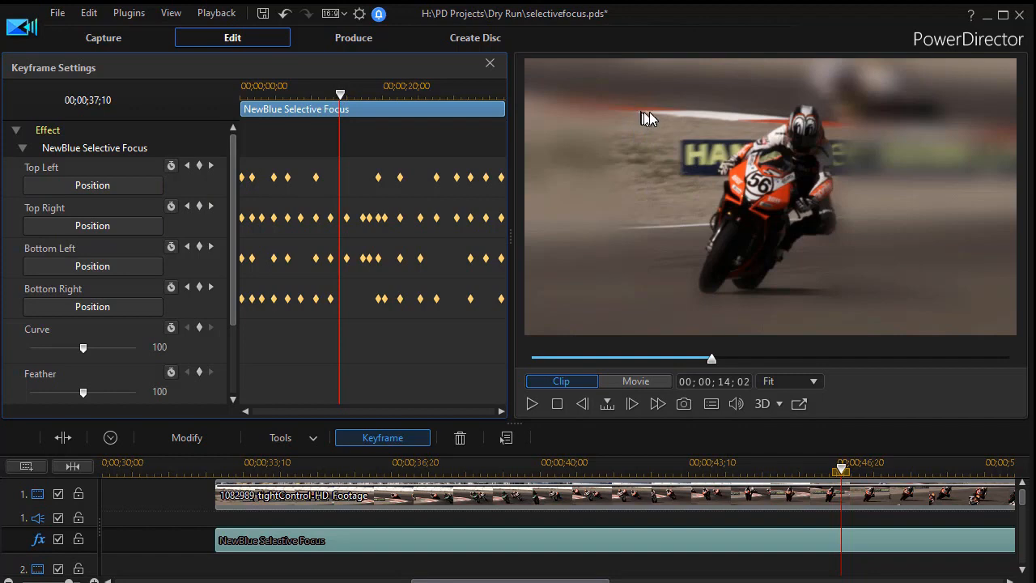
mouse_move(93, 185)
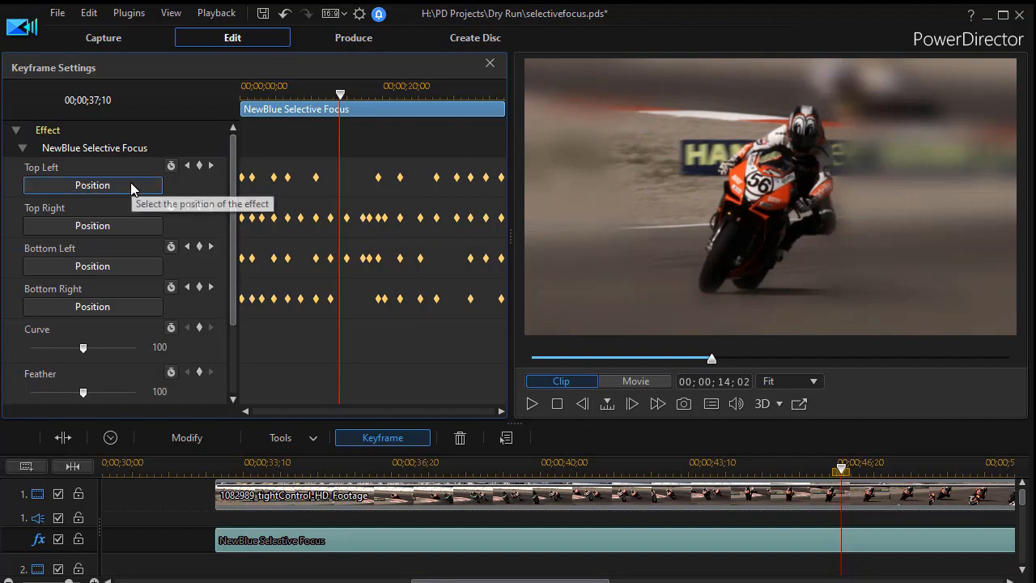
Step: Keyframe new Top Left, Top Right, Bottom Right and Bottom Left corner positions around the rider
click(93, 184)
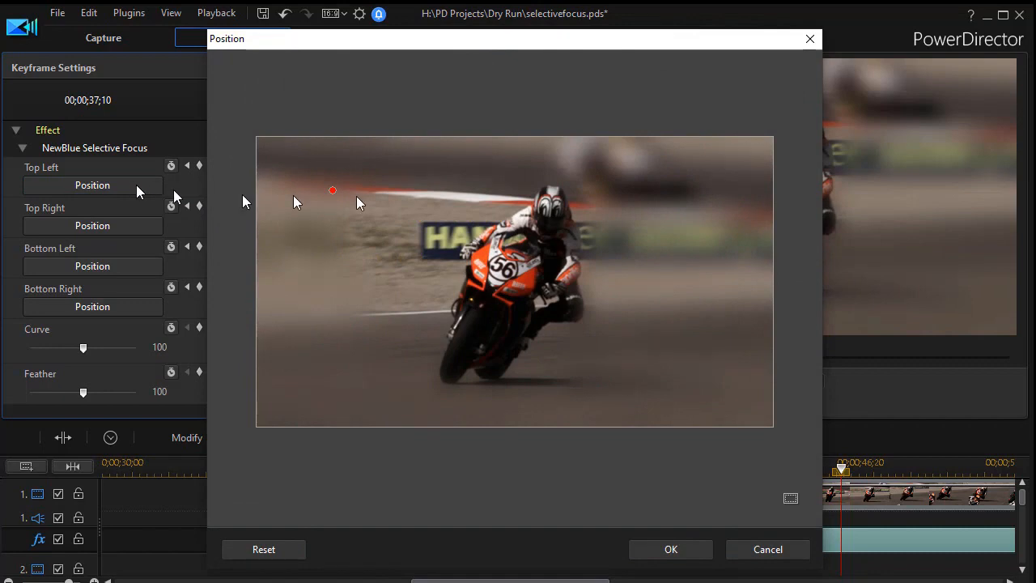
drag(332, 190, 406, 193)
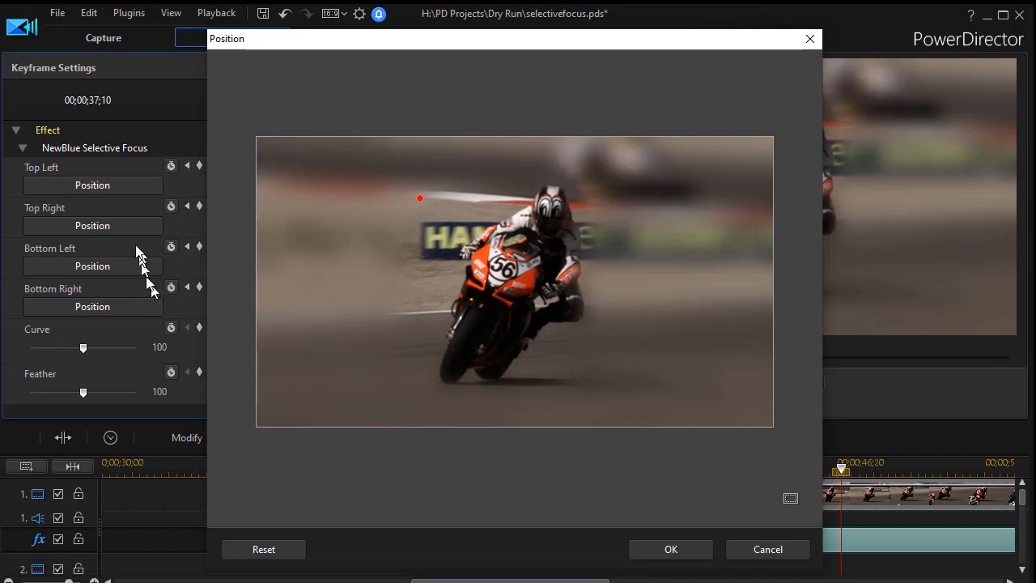
mouse_move(131, 234)
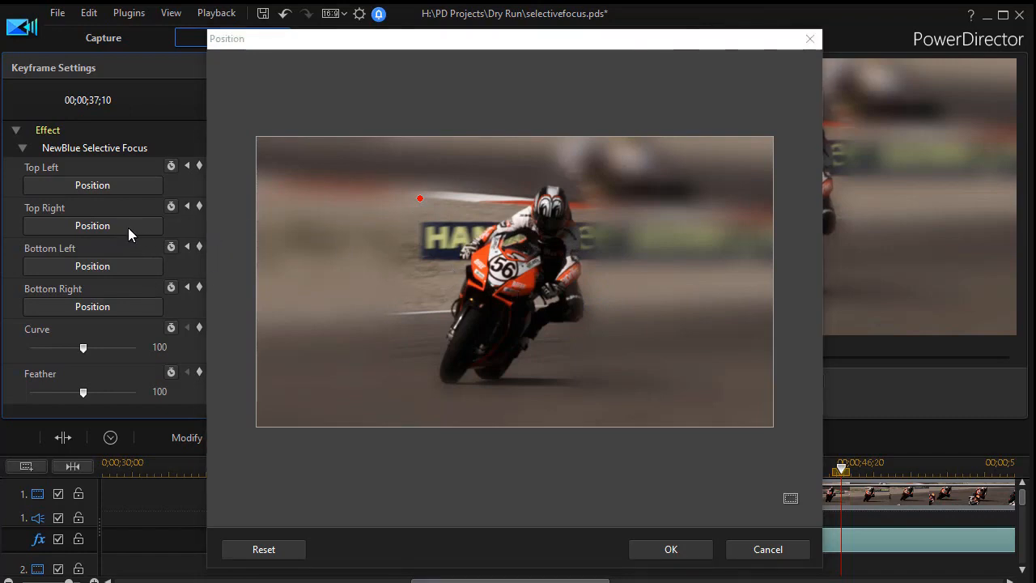
click(670, 549)
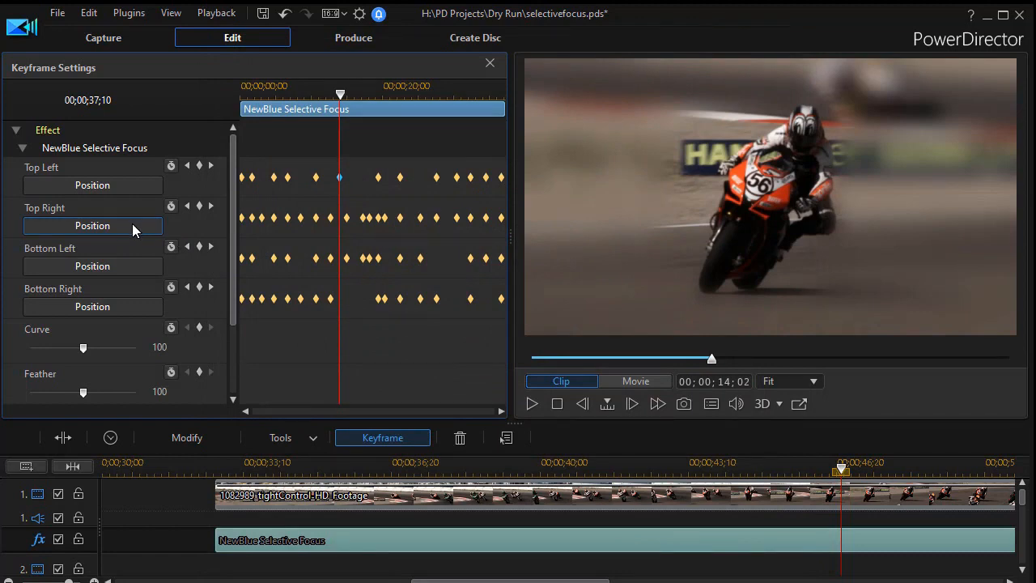
click(92, 225)
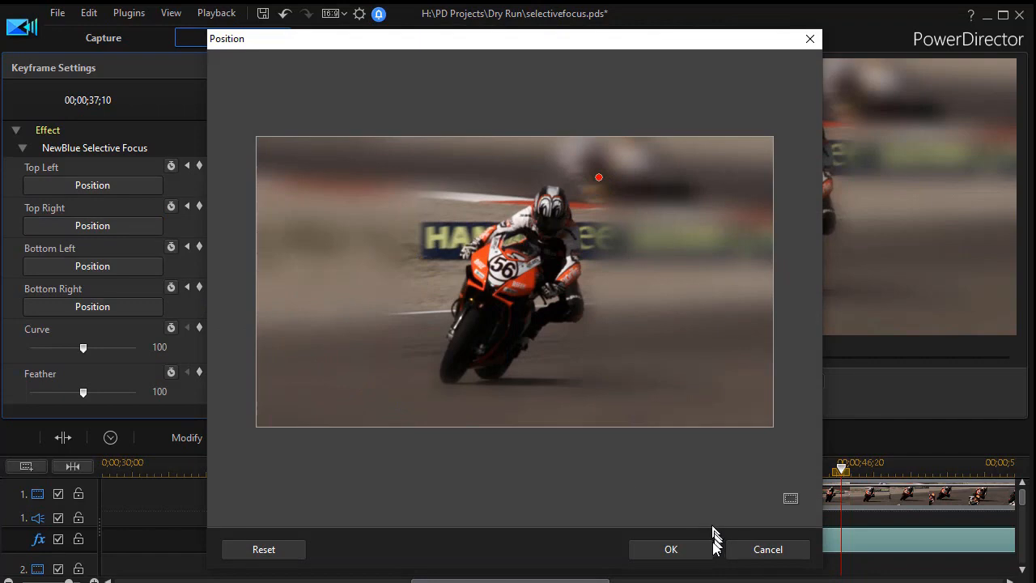
click(671, 549)
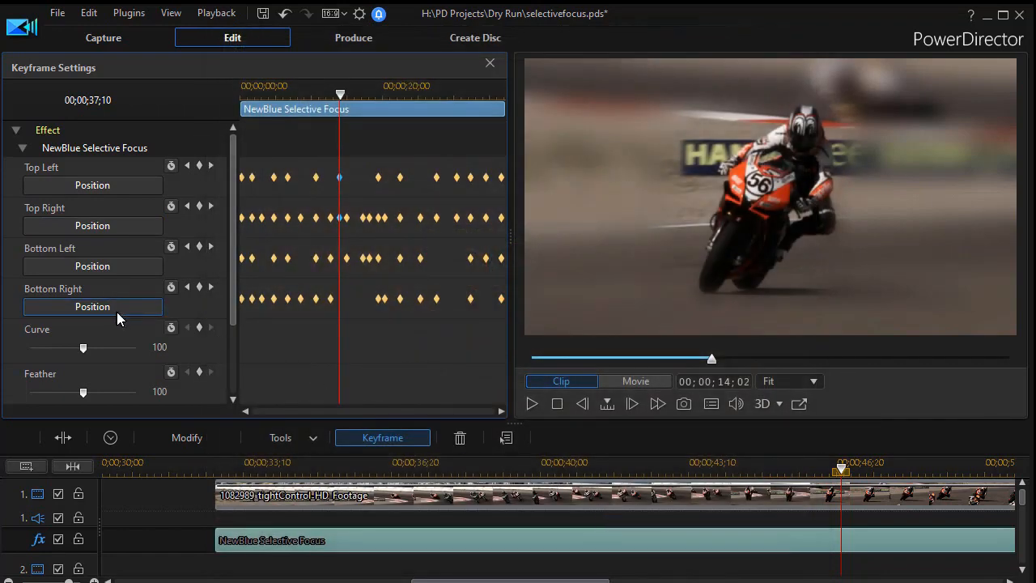
click(92, 306)
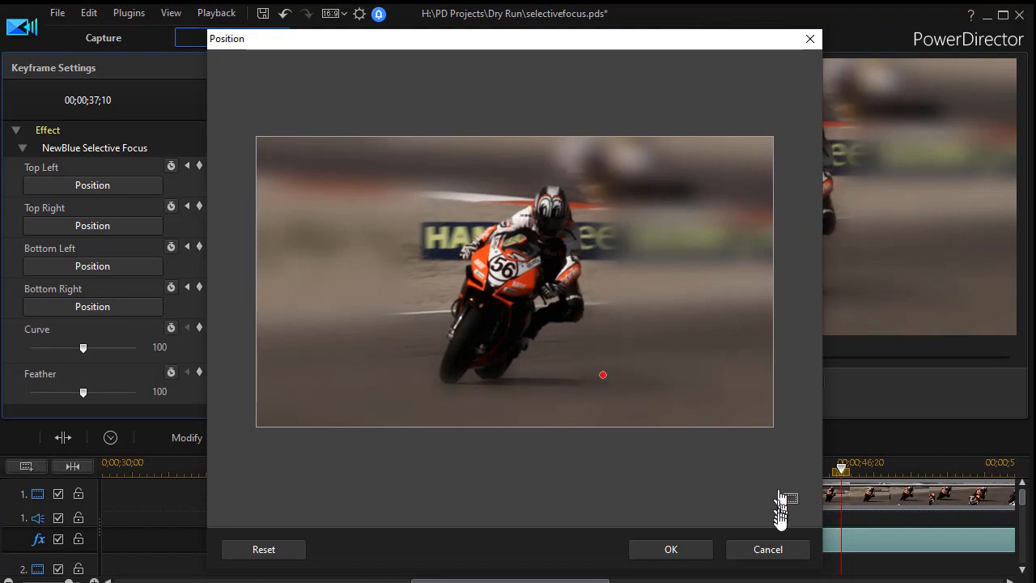
click(670, 549)
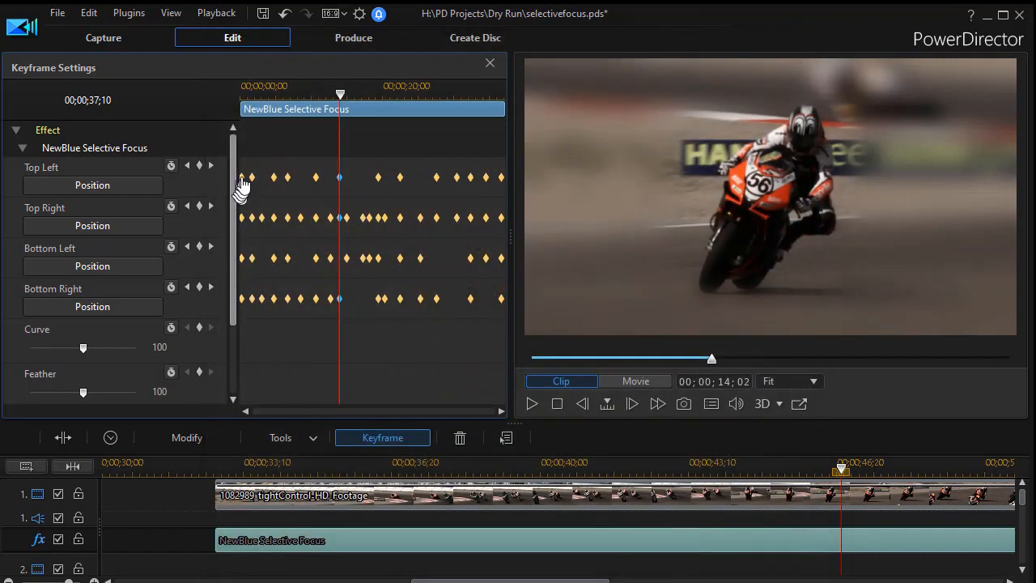
mouse_move(506, 203)
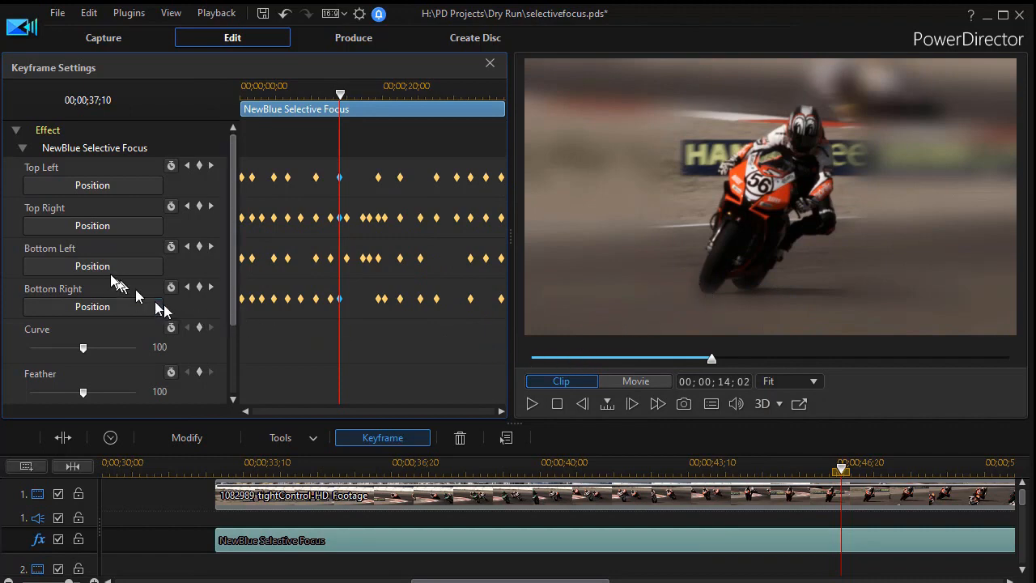
click(93, 267)
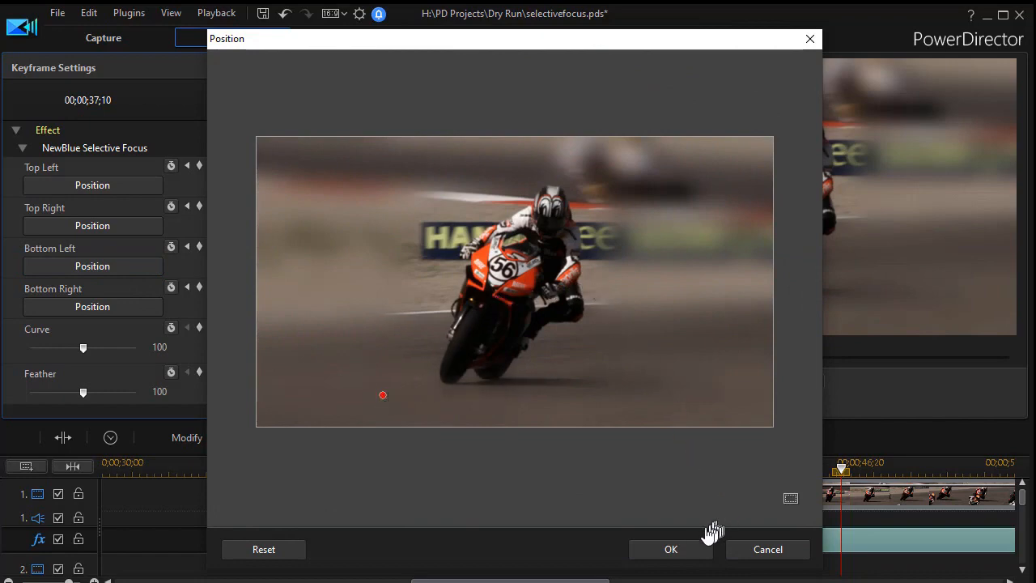
click(670, 548)
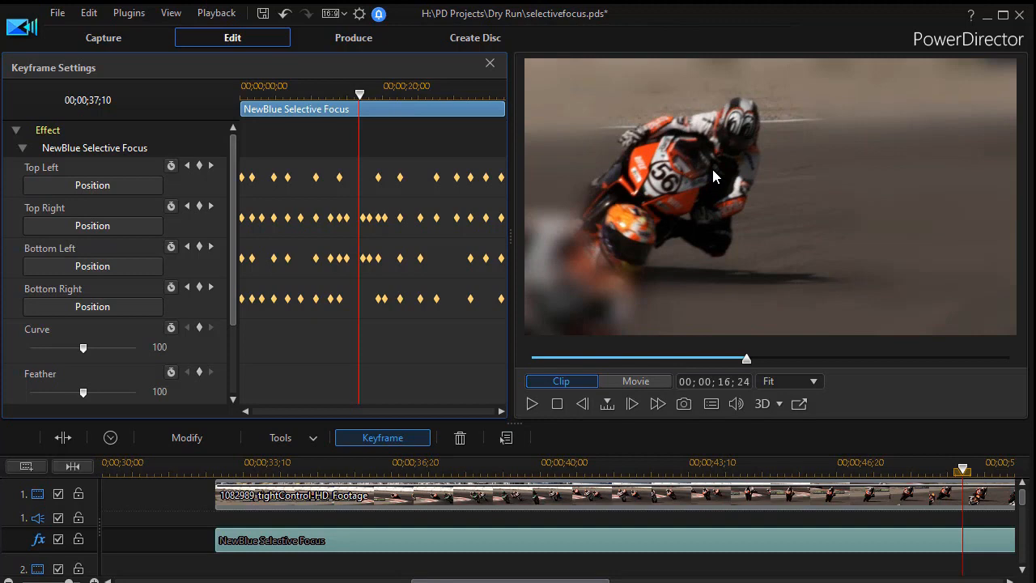
mouse_move(243, 214)
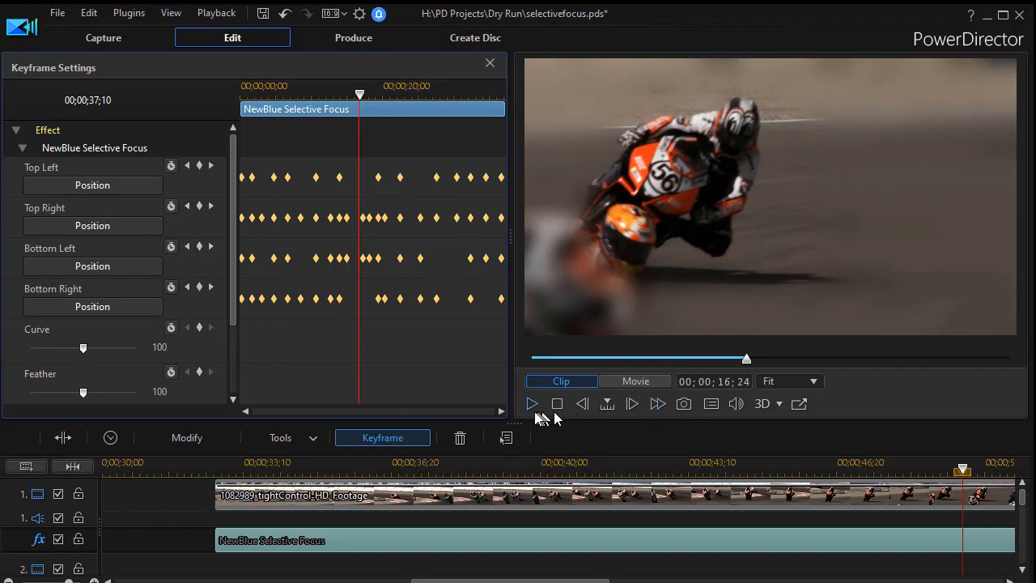
click(532, 403)
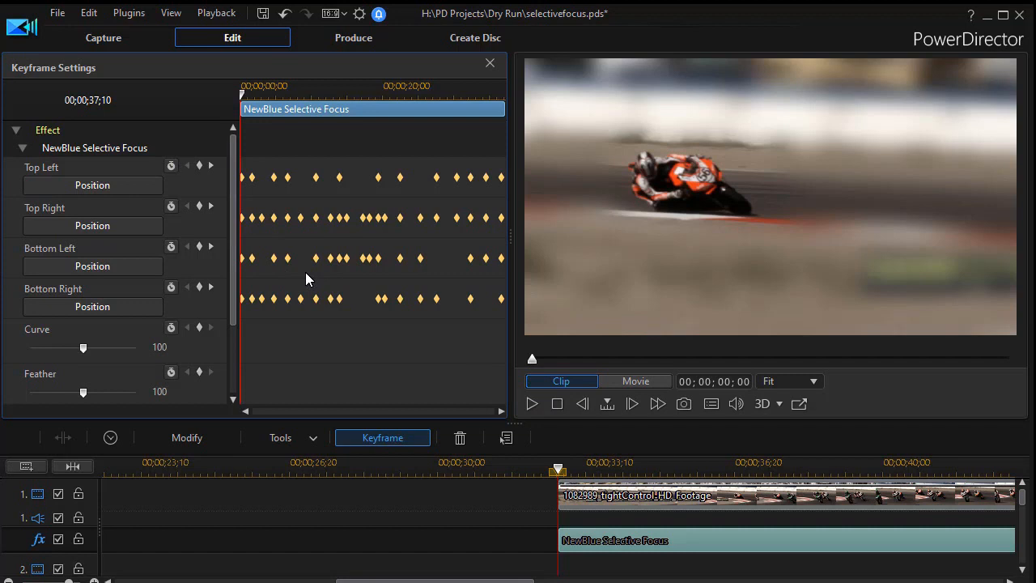
mouse_move(460, 225)
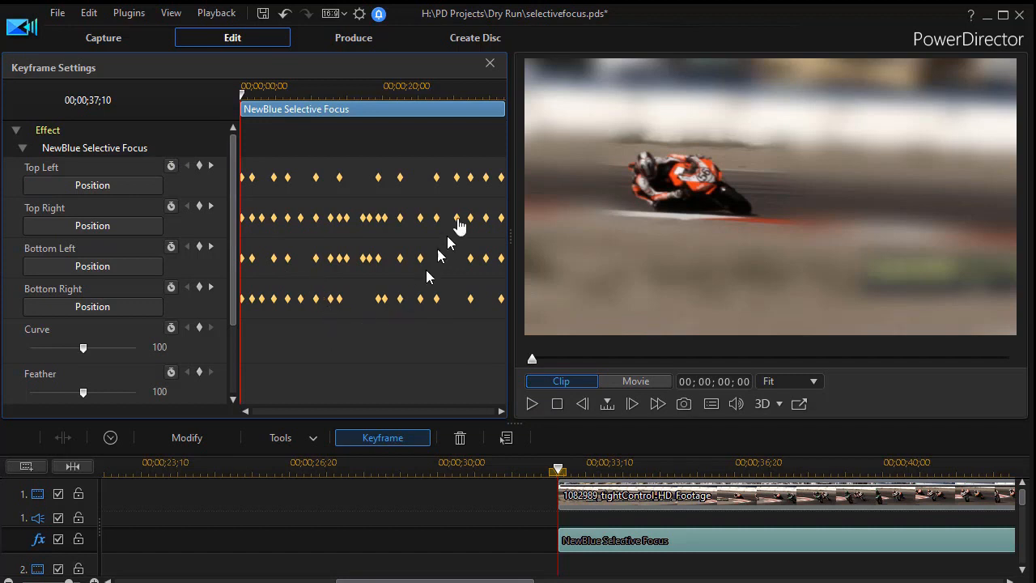
click(532, 403)
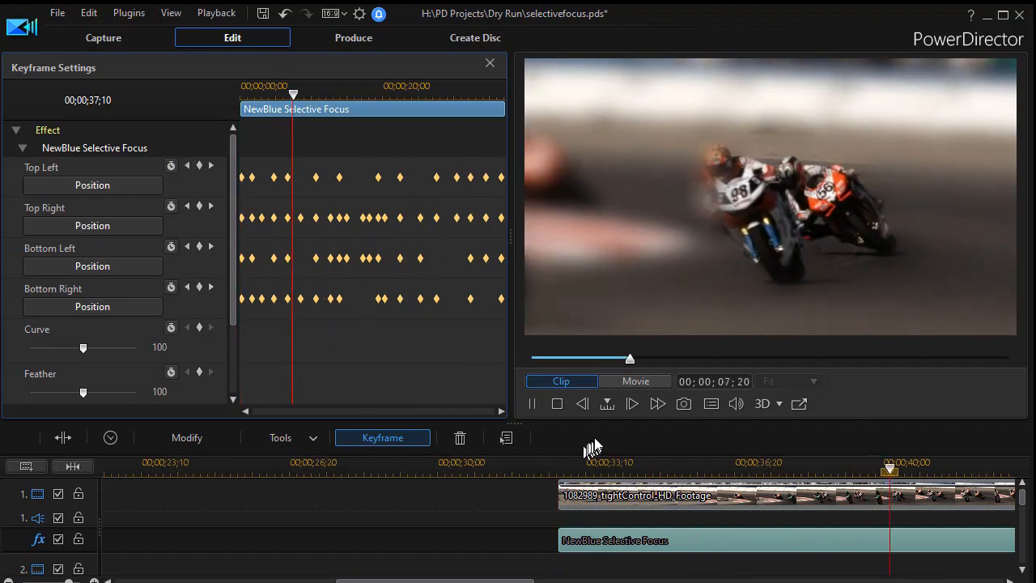